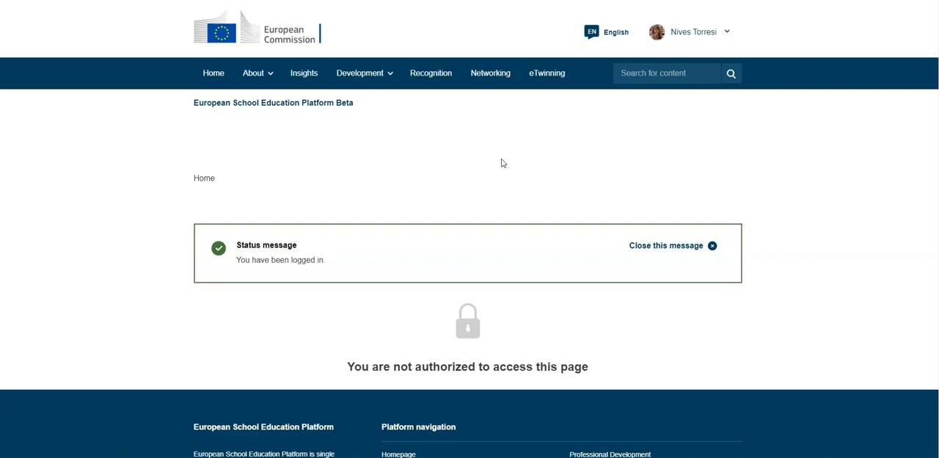
mouse_move(718, 63)
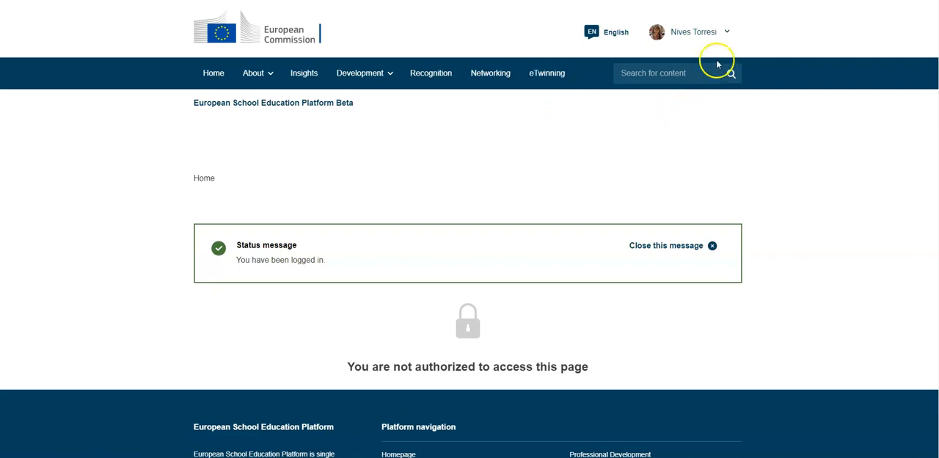
mouse_move(727, 33)
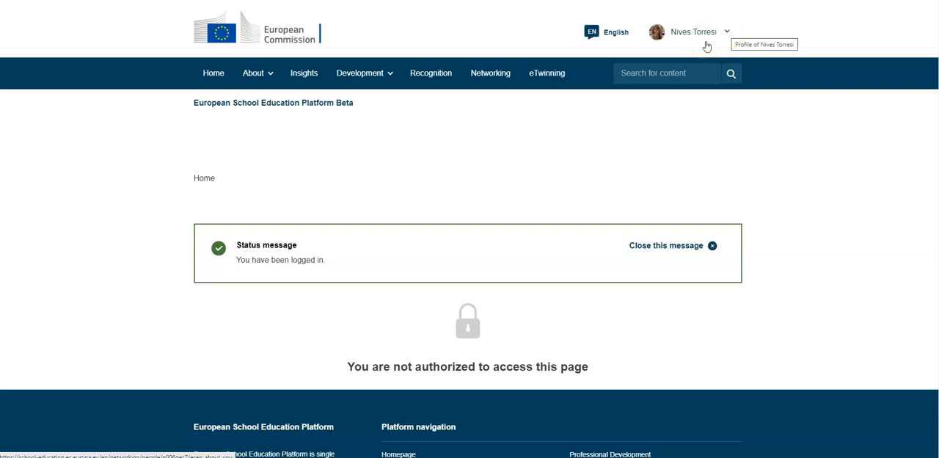
mouse_move(661, 34)
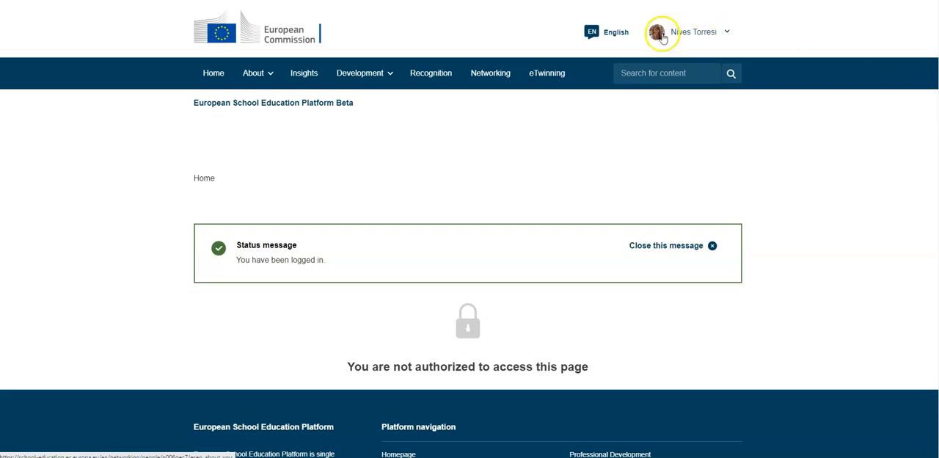
mouse_move(729, 33)
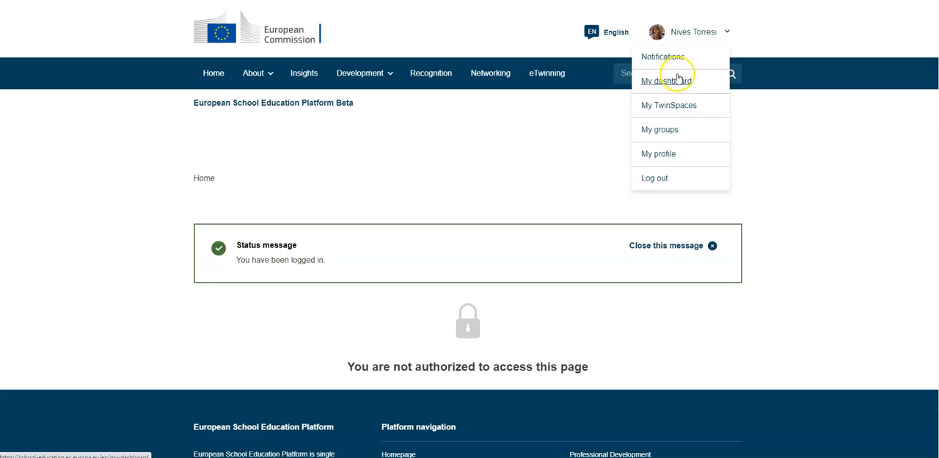
mouse_move(673, 105)
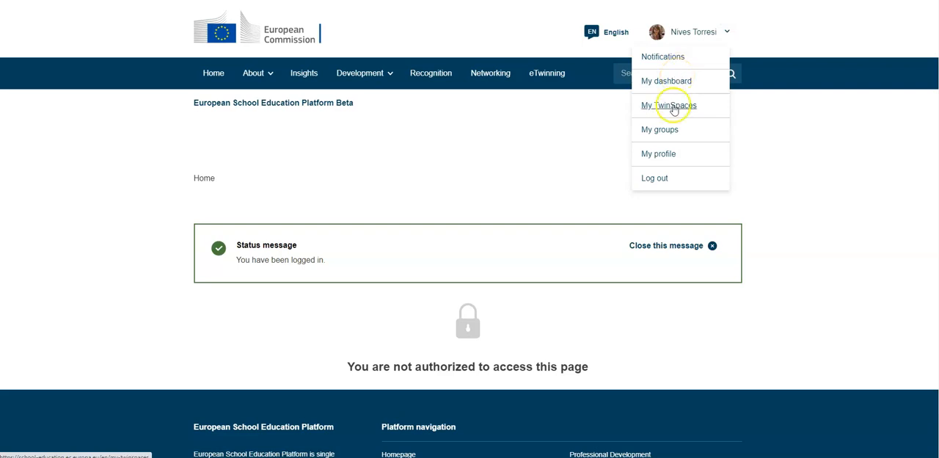
mouse_move(664, 154)
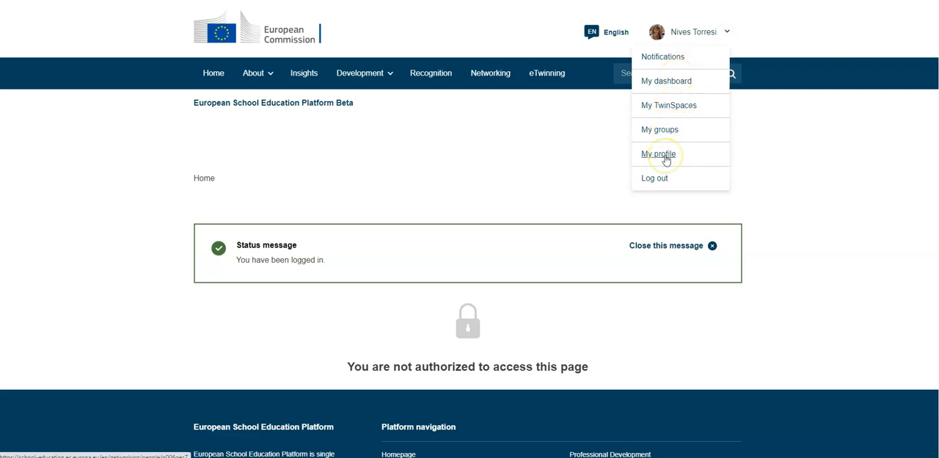
mouse_move(666, 81)
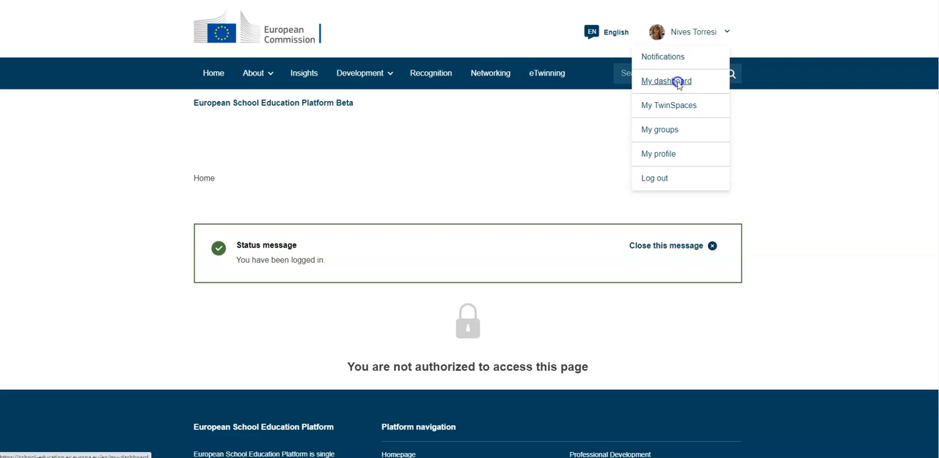
Step: Open My dashboard and review the drafts, including The Italian Constitution v2 and How Green is My School?
left_click(665, 81)
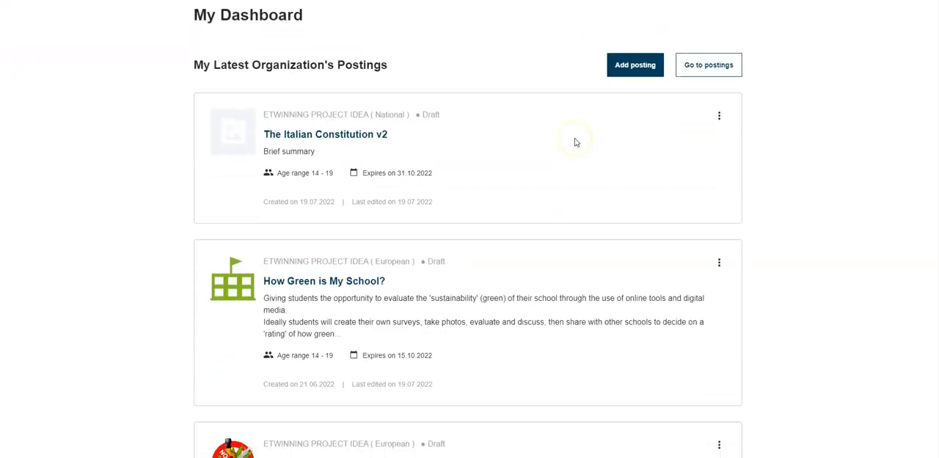
scroll("down", 3)
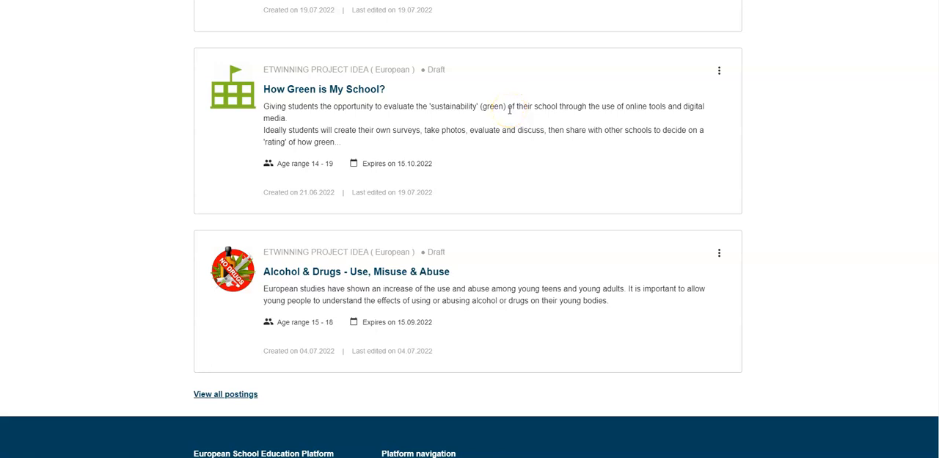
mouse_move(382, 222)
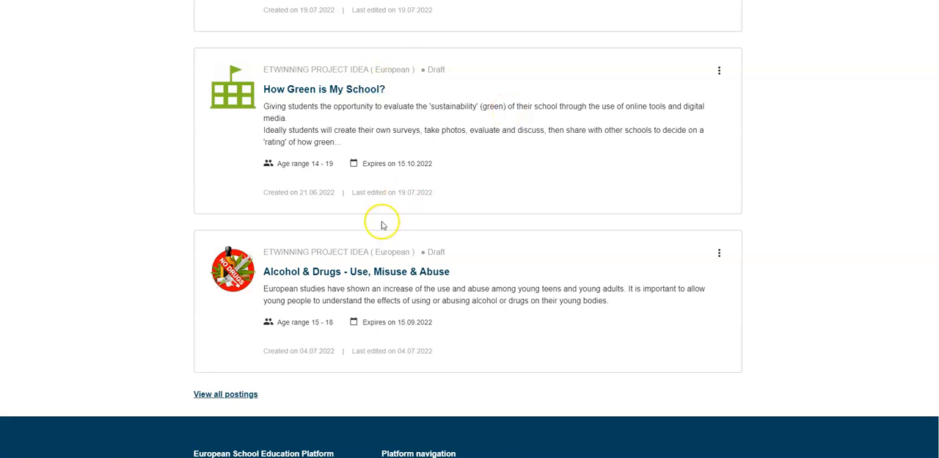
mouse_move(416, 165)
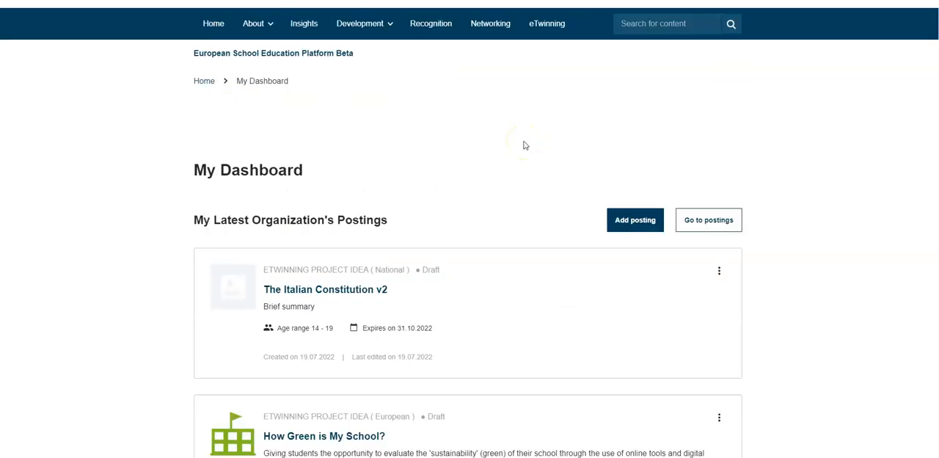
scroll("down", 3)
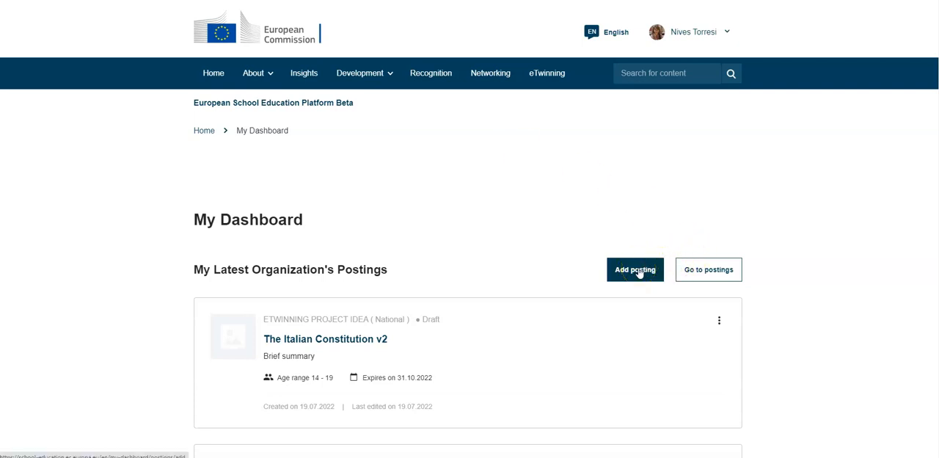
Step: Start a new posting and choose eTwinning project idea as its posting type
left_click(634, 269)
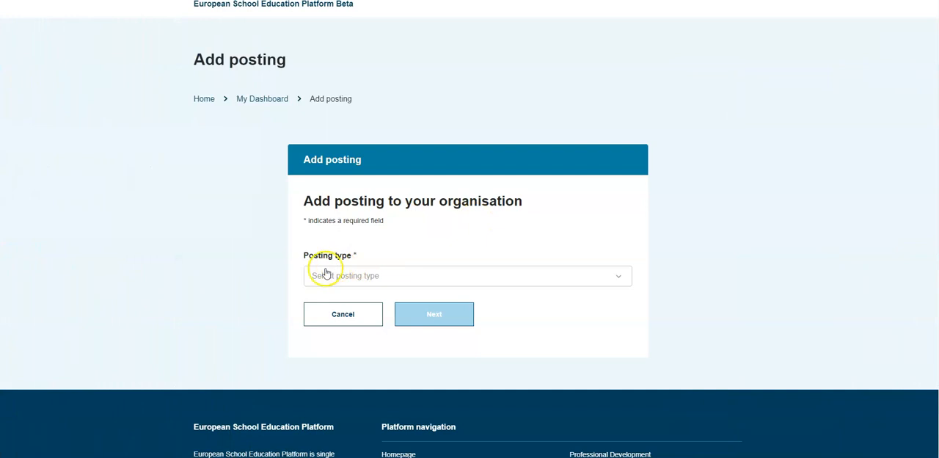
mouse_move(619, 278)
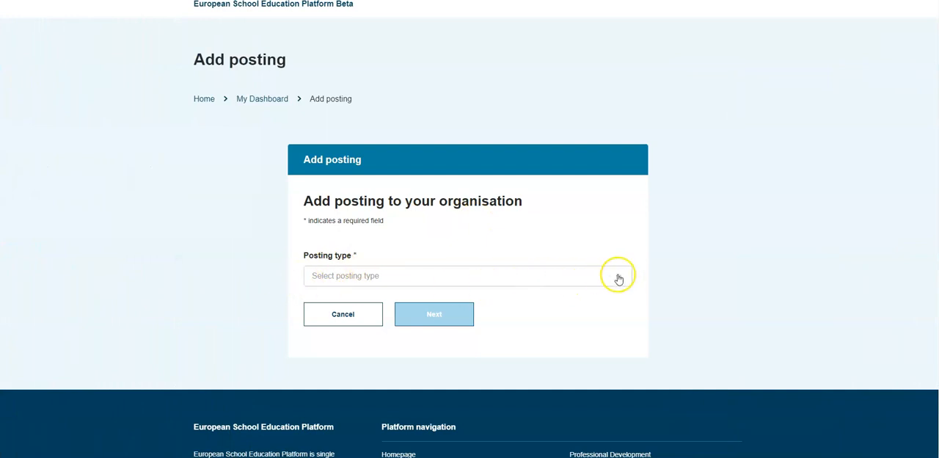
left_click(467, 275)
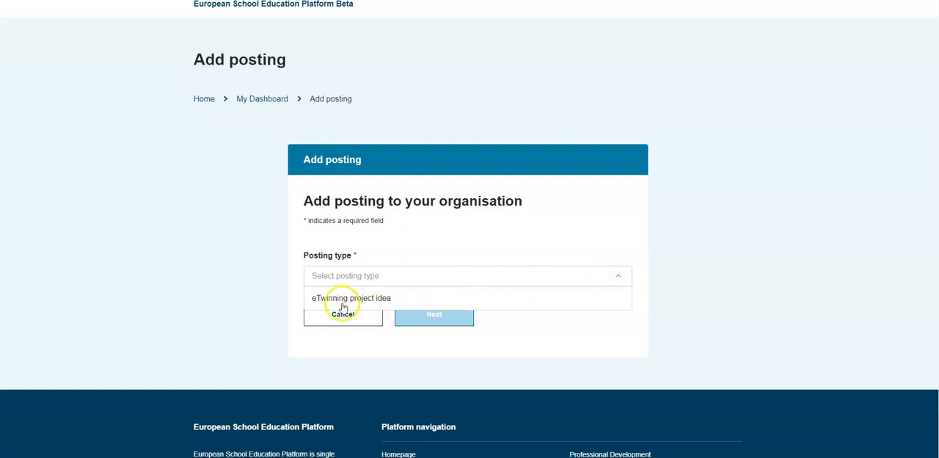
mouse_move(385, 308)
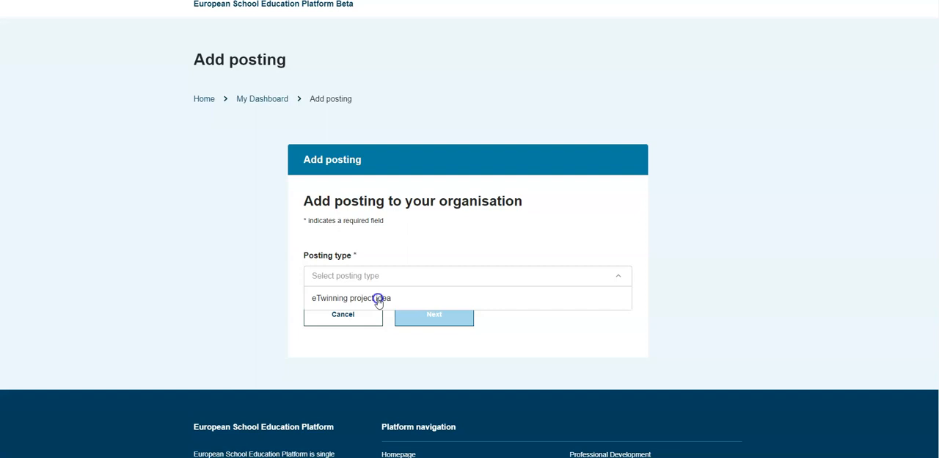
left_click(350, 298)
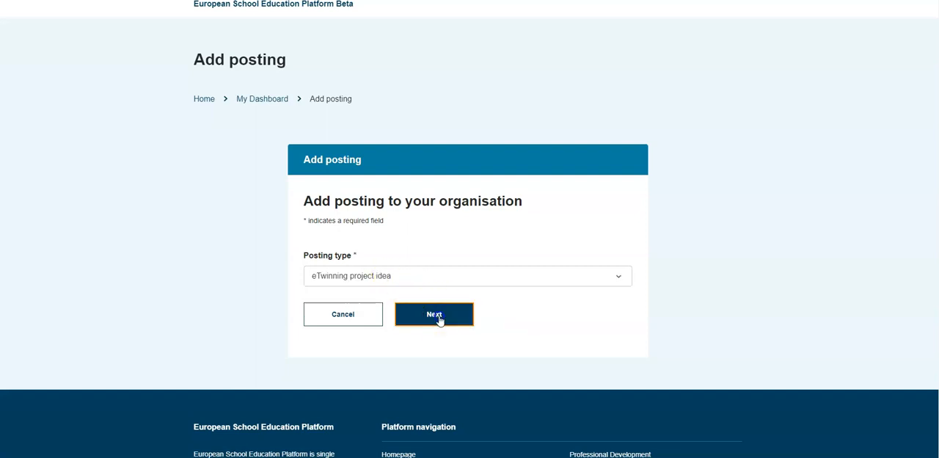
Step: Continue to the project idea form with type European and organisation Liceo Statale "T. Mamiani"
left_click(434, 314)
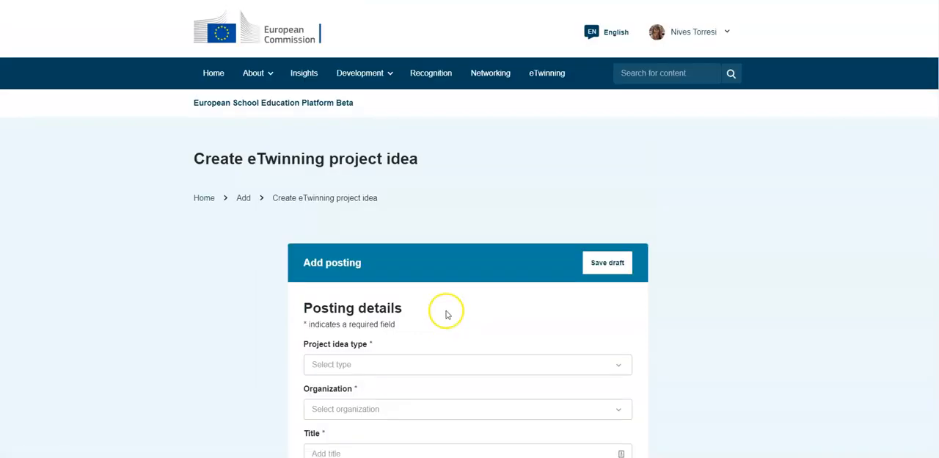
mouse_move(433, 295)
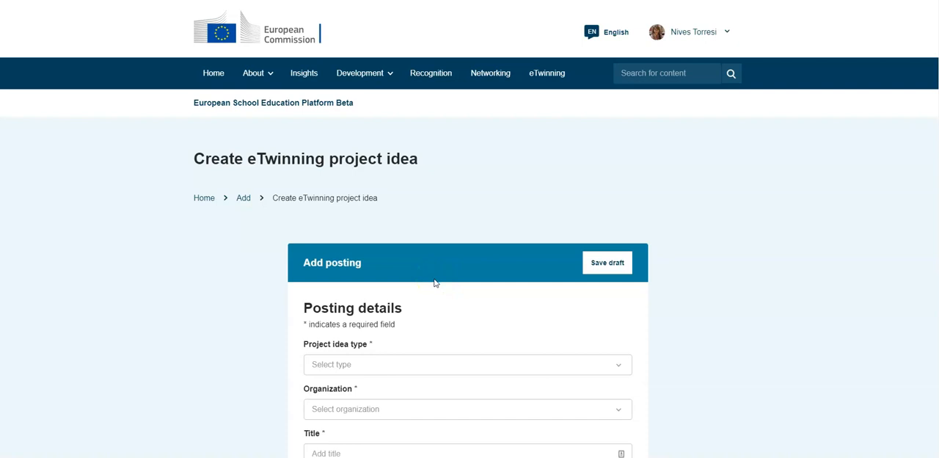
scroll("down", 3)
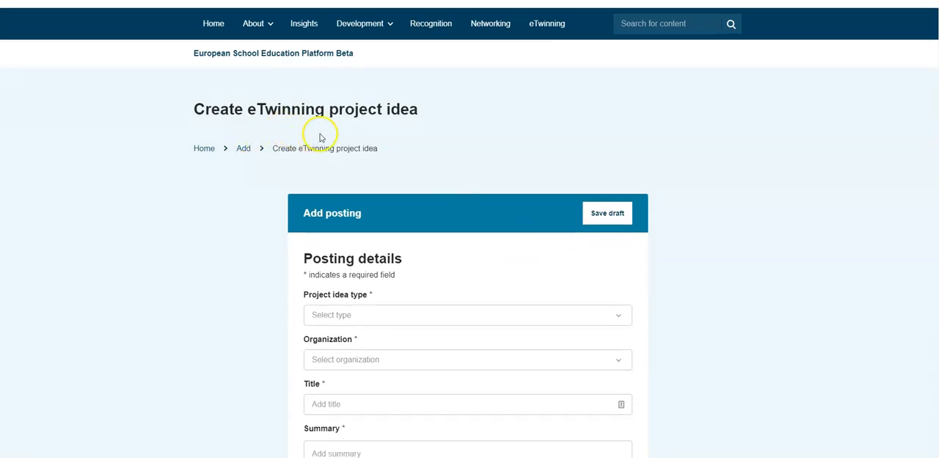
mouse_move(424, 139)
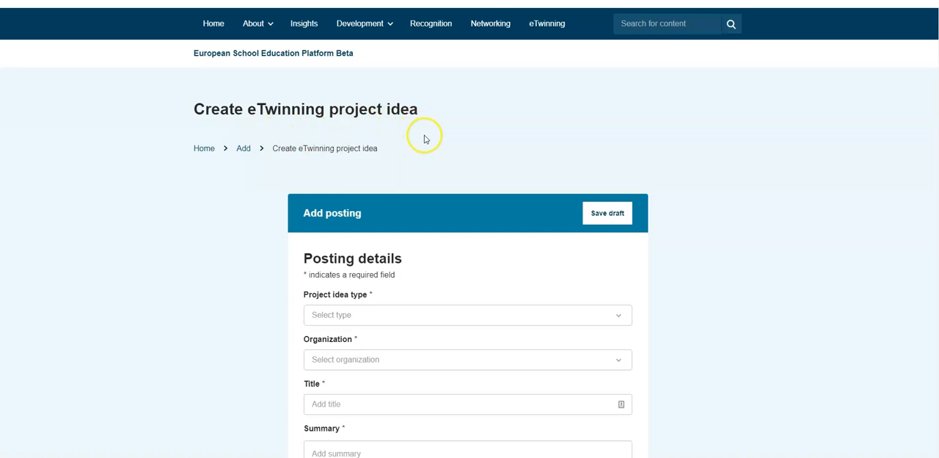
scroll("down", 3)
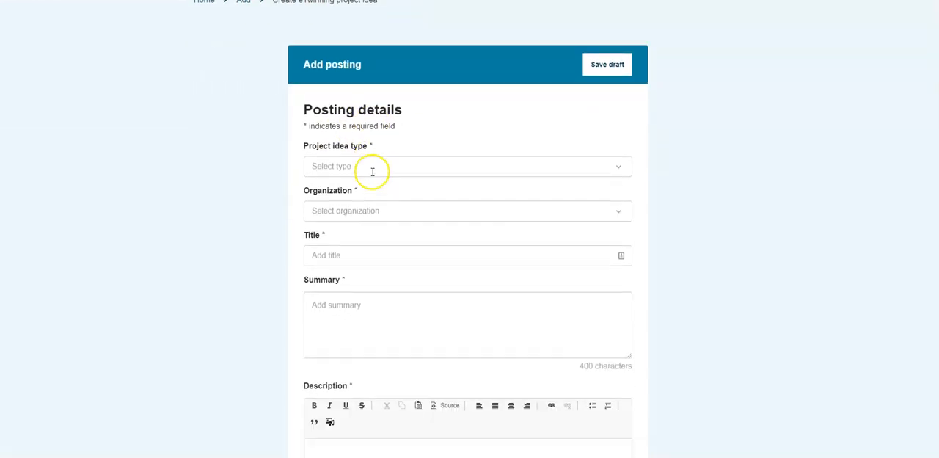
mouse_move(366, 141)
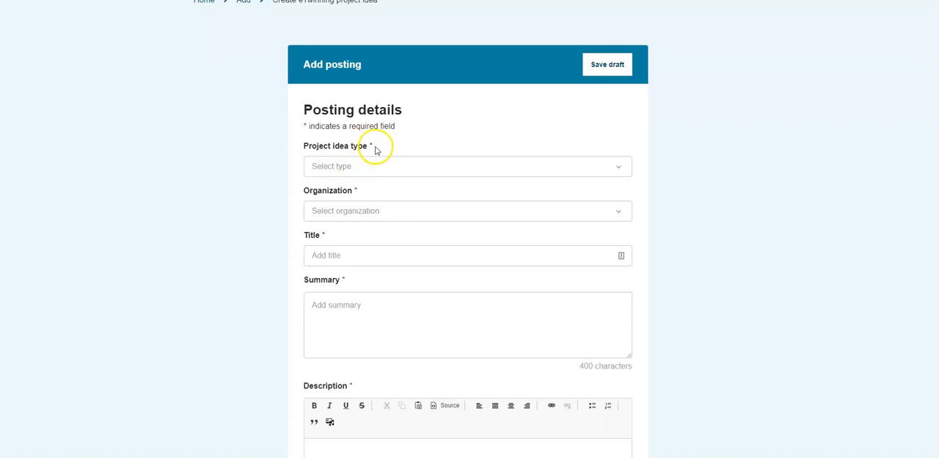
mouse_move(372, 147)
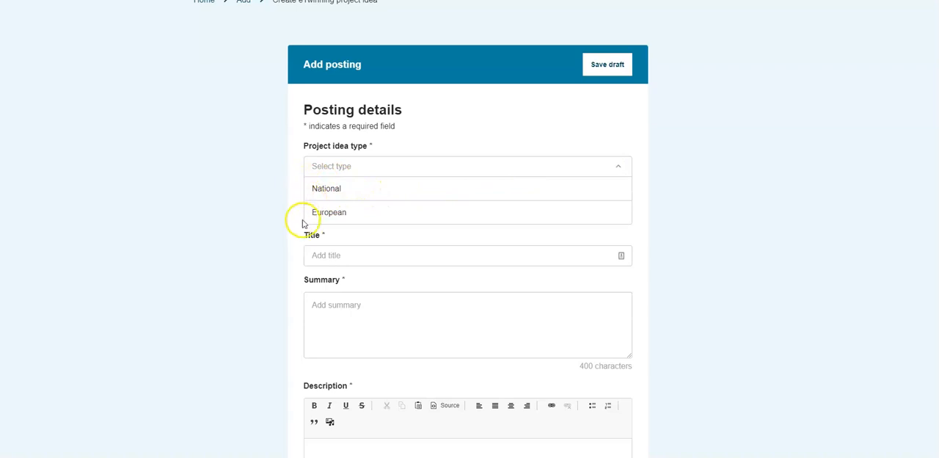
mouse_move(345, 189)
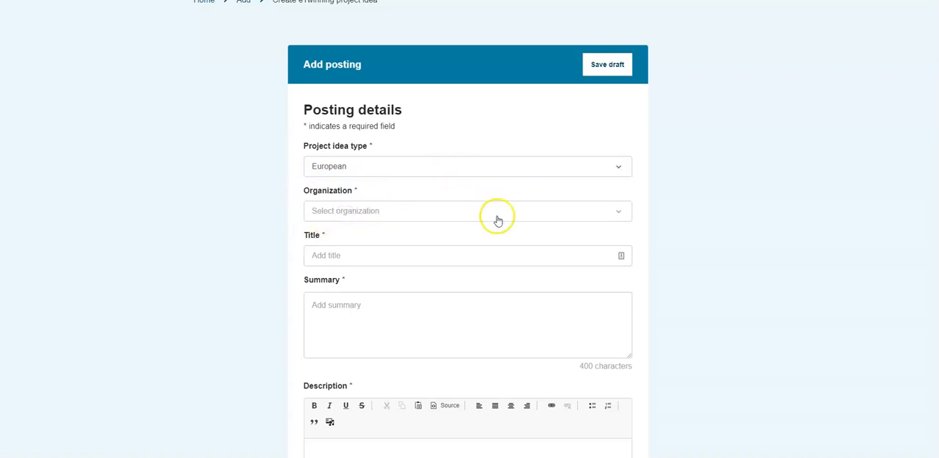
mouse_move(618, 223)
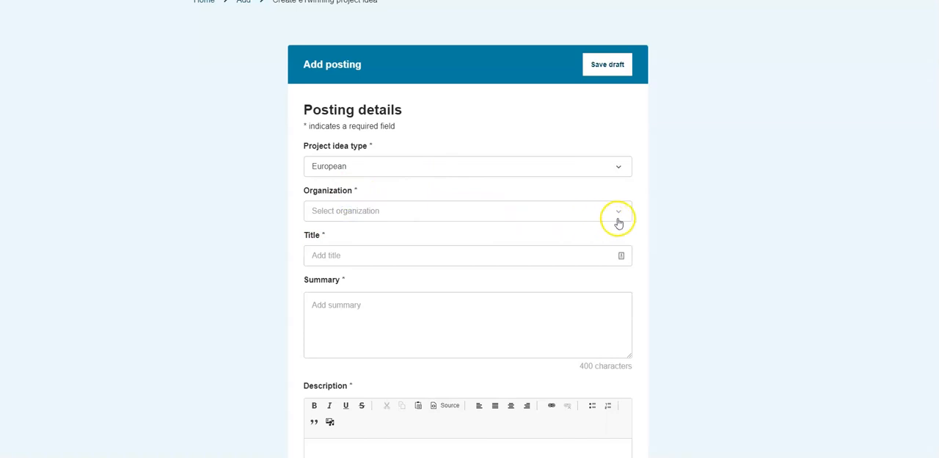
left_click(618, 211)
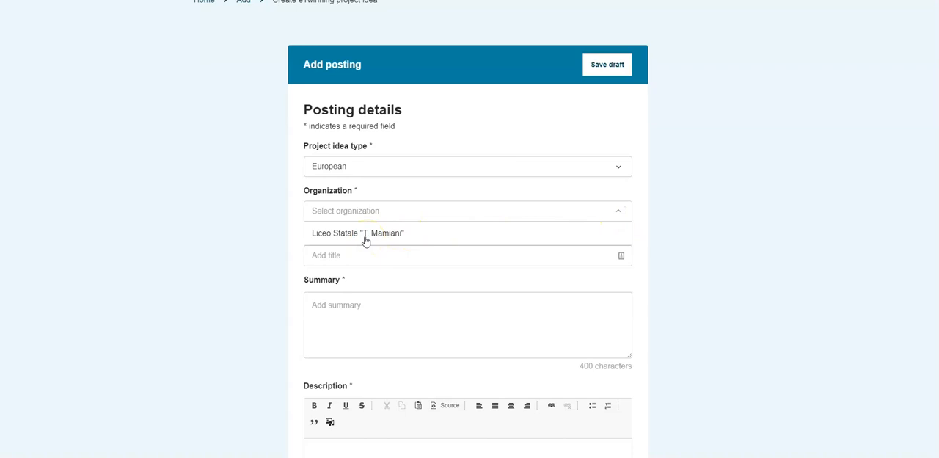
left_click(358, 233)
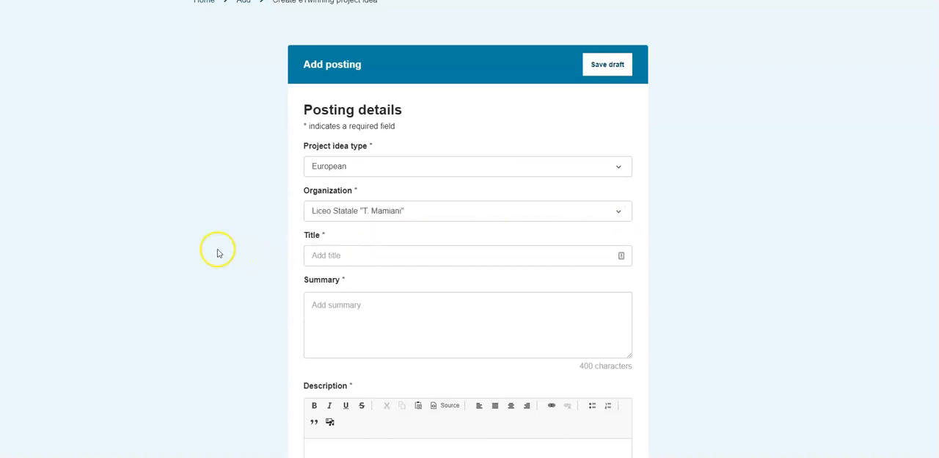
mouse_move(199, 220)
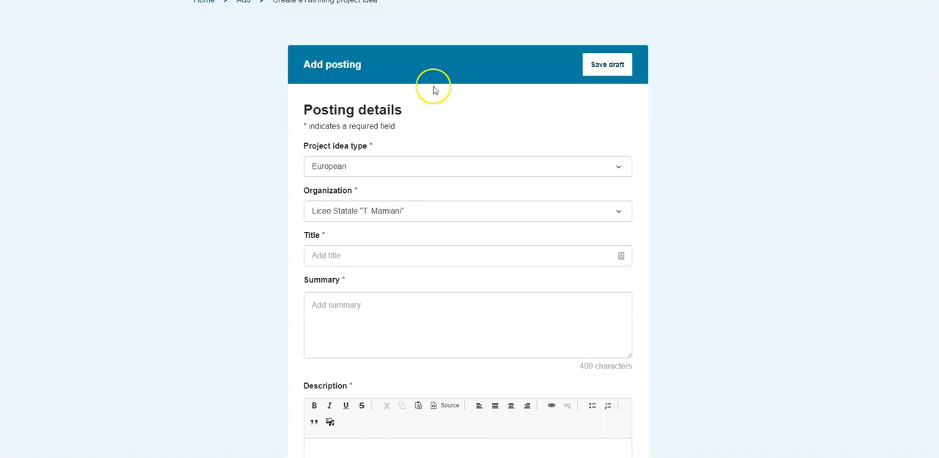
mouse_move(224, 218)
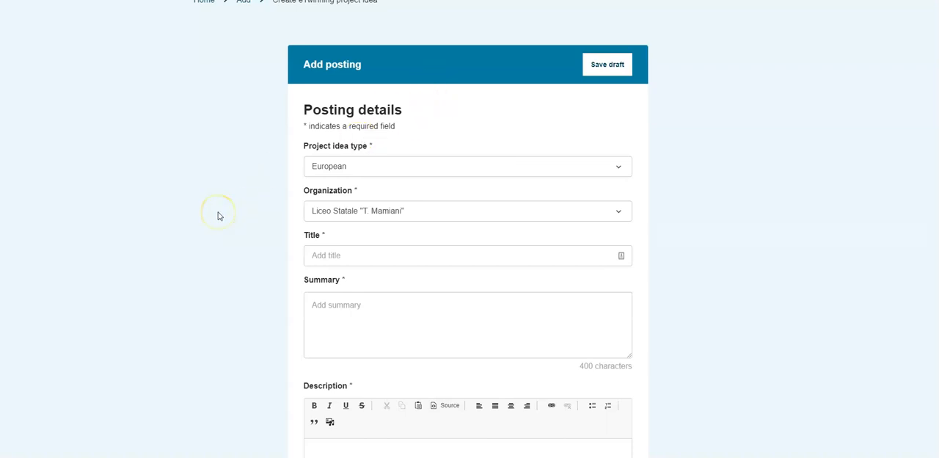
Step: Enter title 'Testing project' and summary 'Test the summary for a project'
scroll("down", 3)
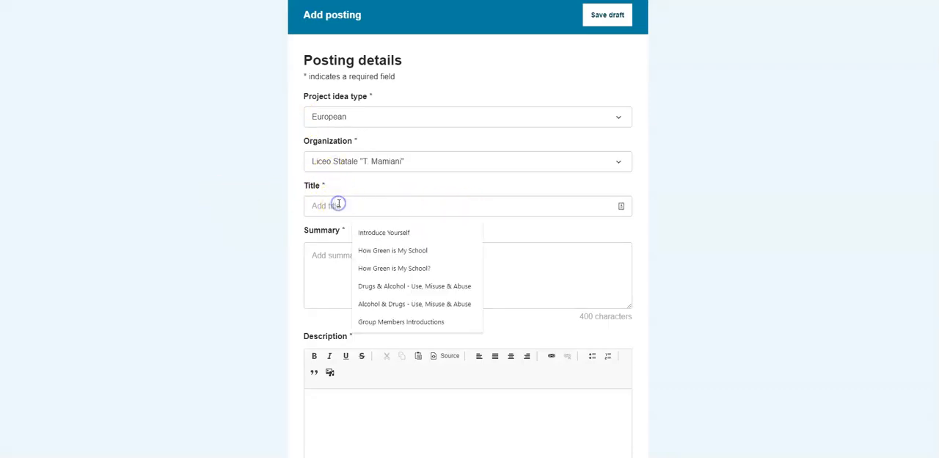
mouse_move(381, 211)
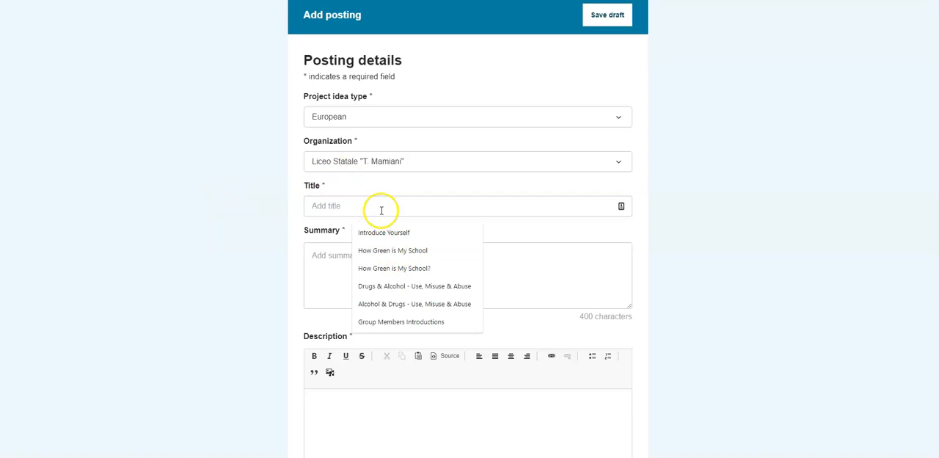
type("Testing project")
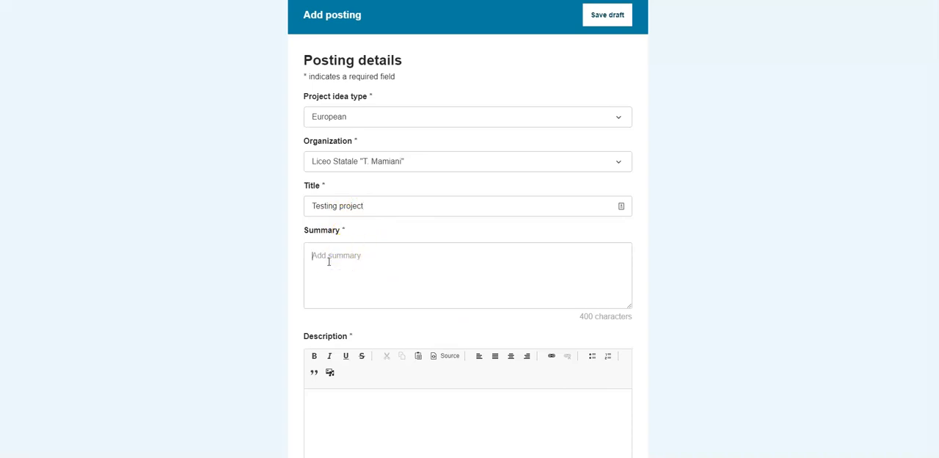
type("Test the summary for a project")
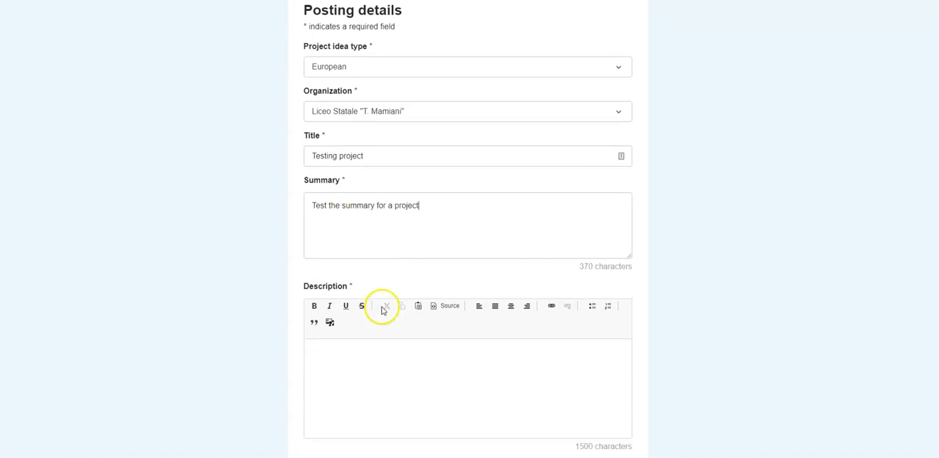
scroll("down", 3)
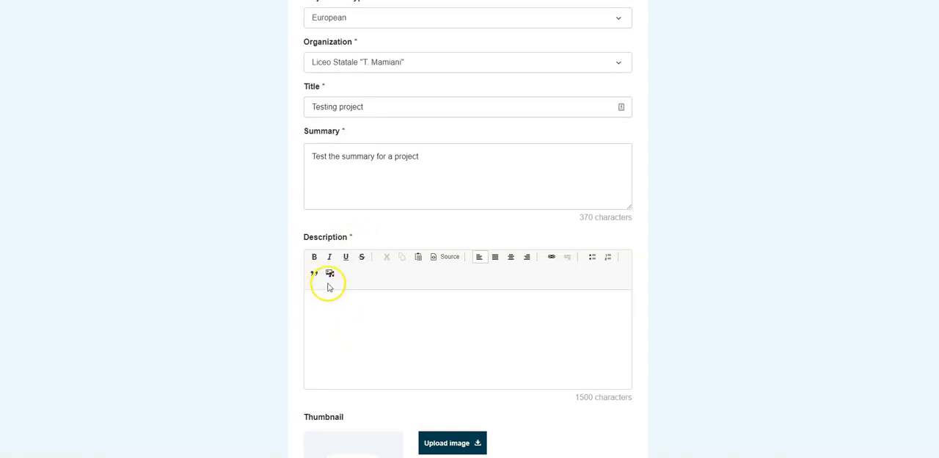
mouse_move(330, 274)
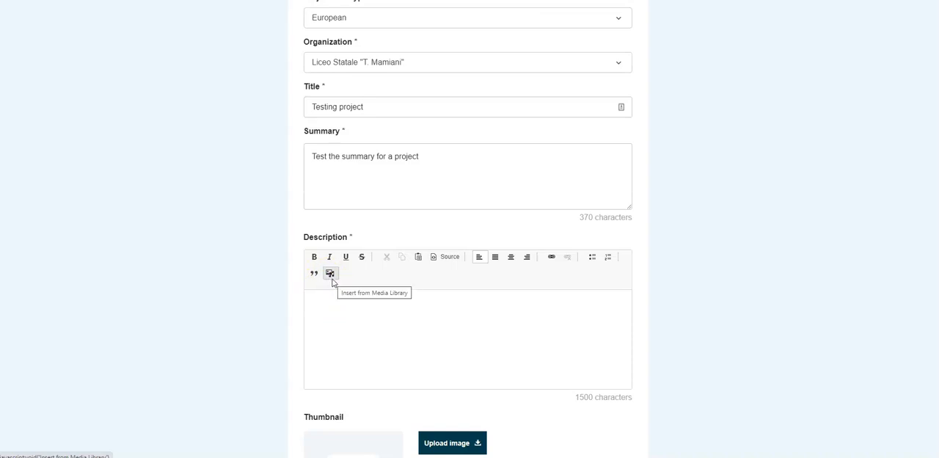
mouse_move(551, 257)
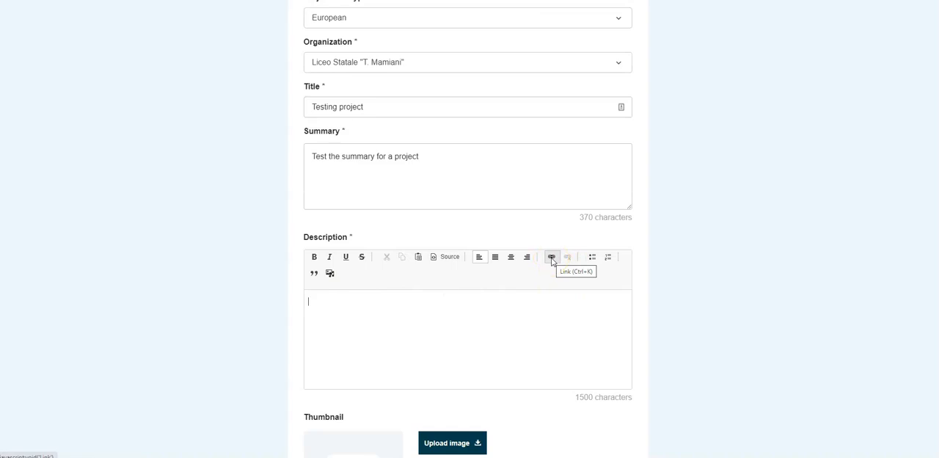
mouse_move(511, 293)
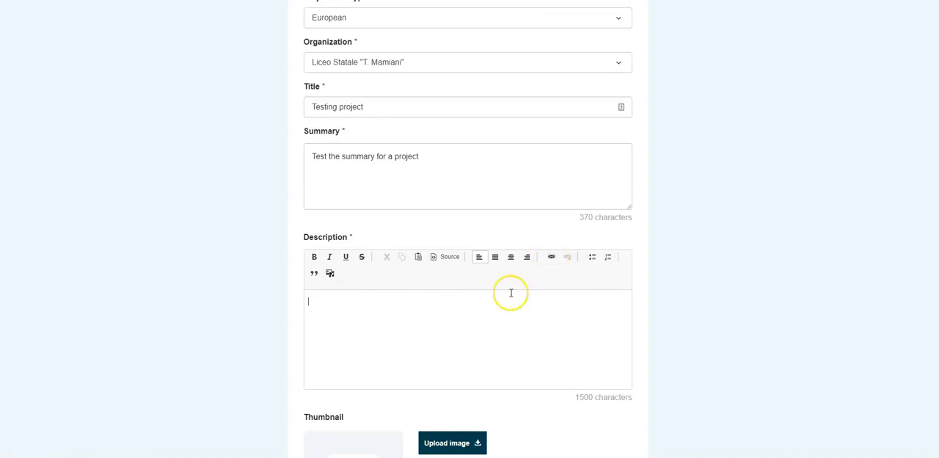
mouse_move(554, 242)
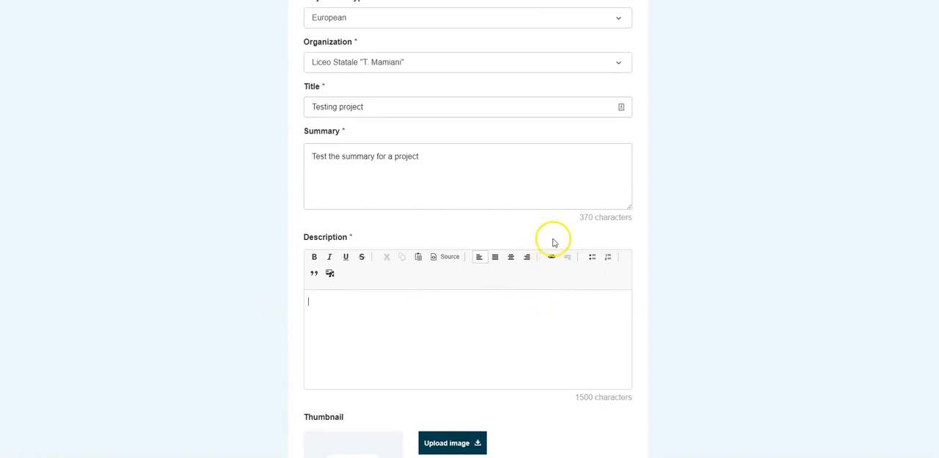
left_click(551, 256)
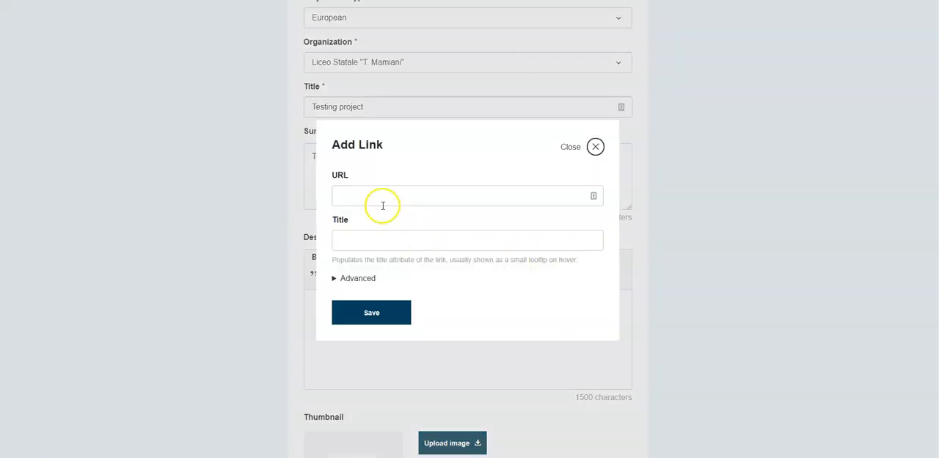
left_click(467, 196)
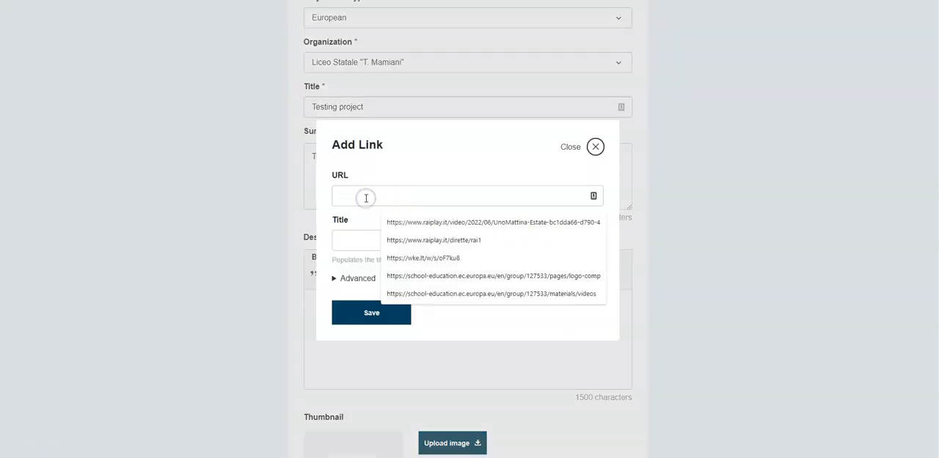
type("https://youtu.be/FepZmMah7Qc")
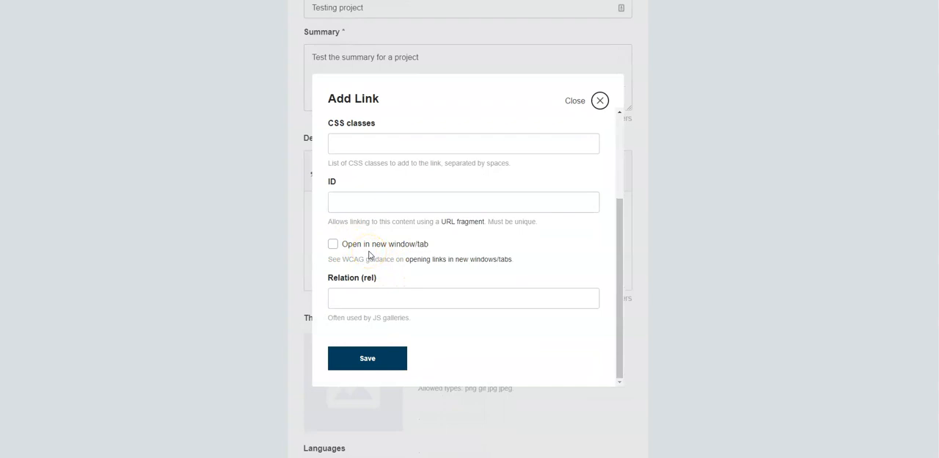
left_click(332, 244)
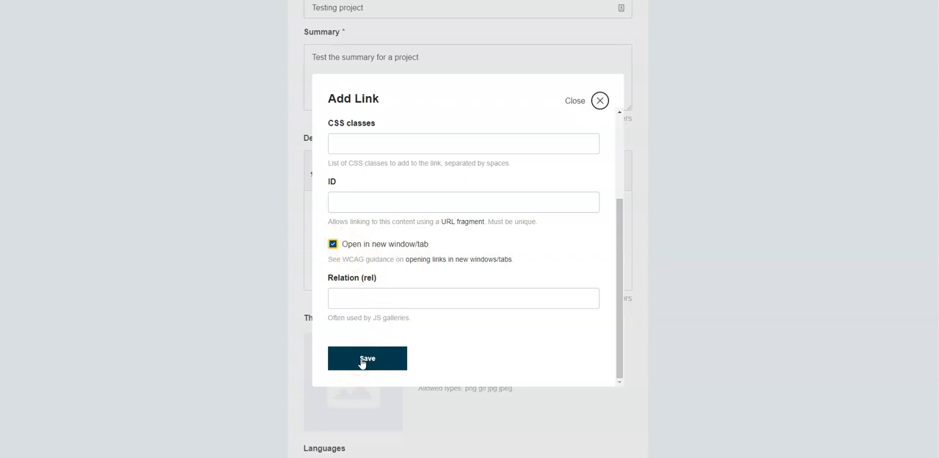
Step: Insert the YouTube link into the description and set English as the language
left_click(367, 358)
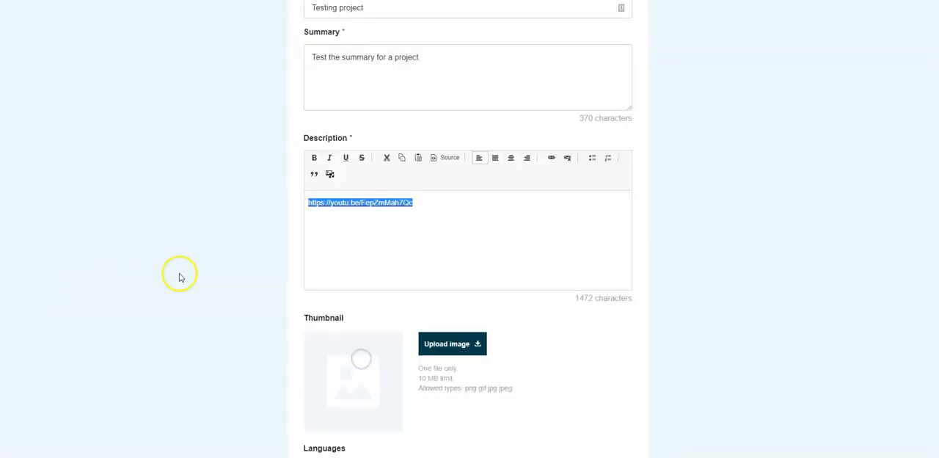
mouse_move(340, 369)
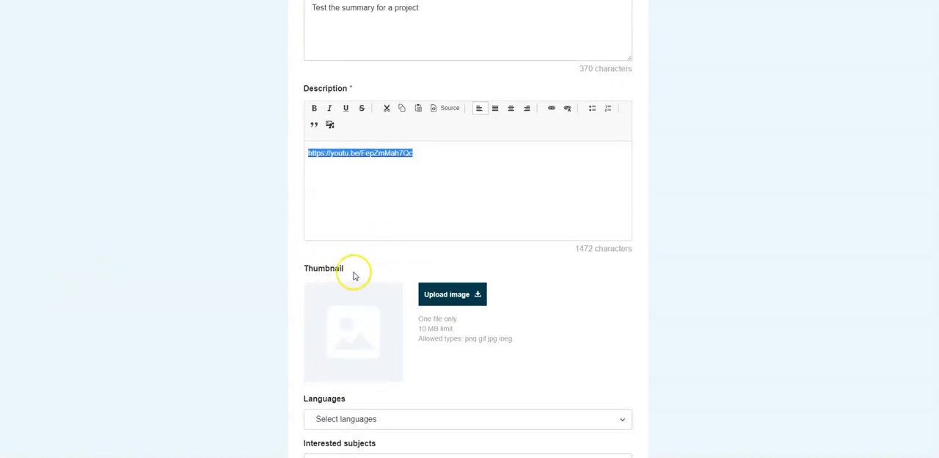
scroll("down", 3)
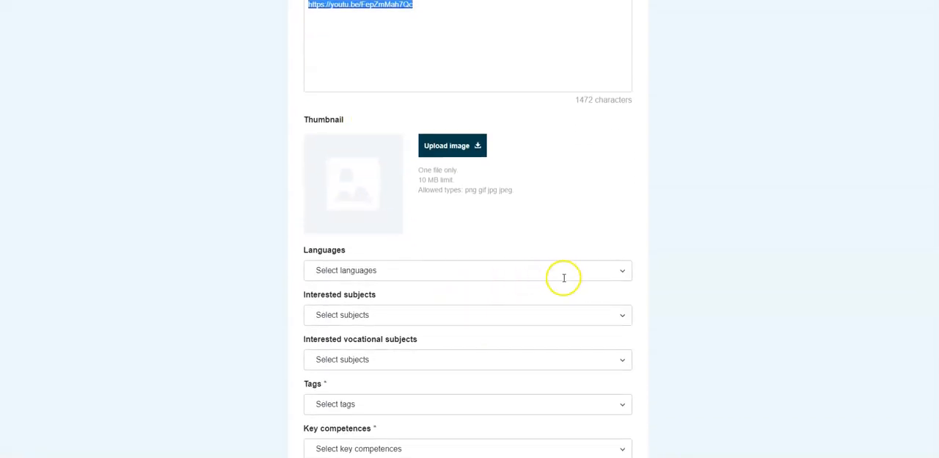
left_click(467, 270)
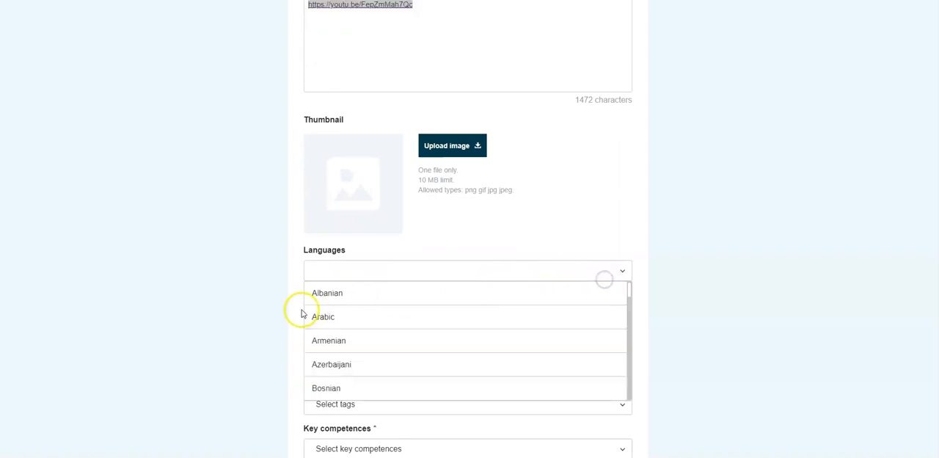
Step: Add Citizenship and Biology as the interested subjects
scroll("down", 3)
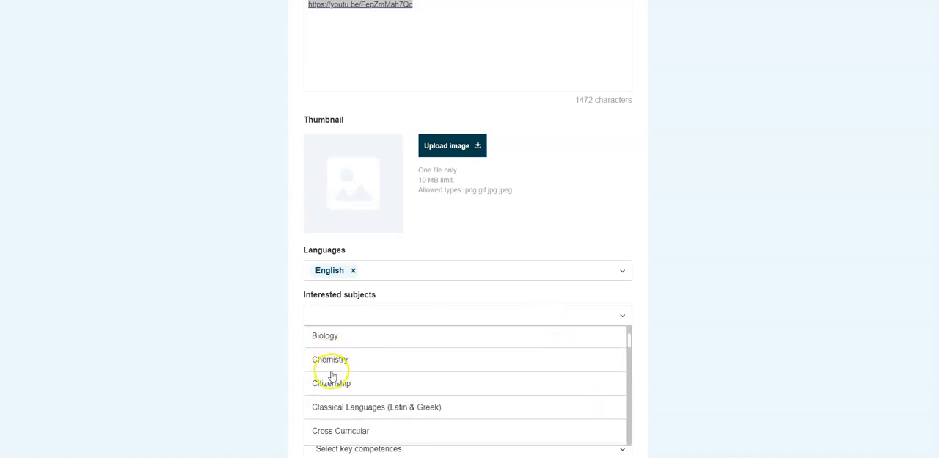
left_click(332, 383)
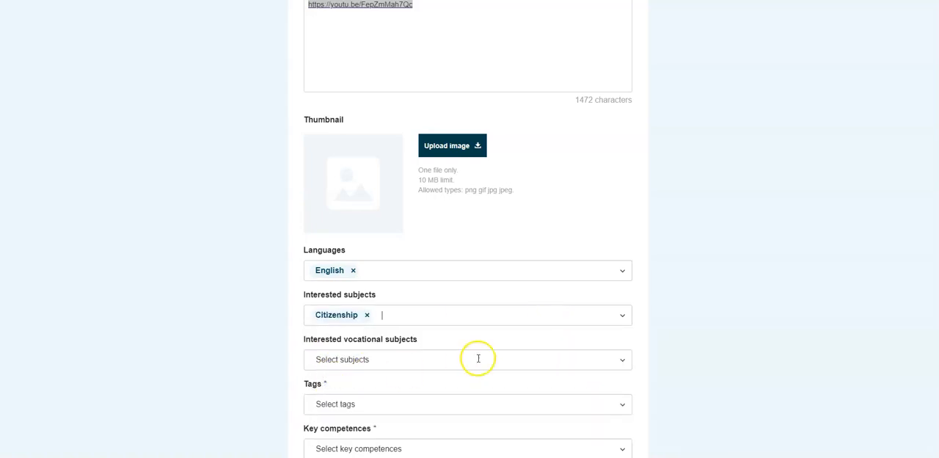
left_click(467, 315)
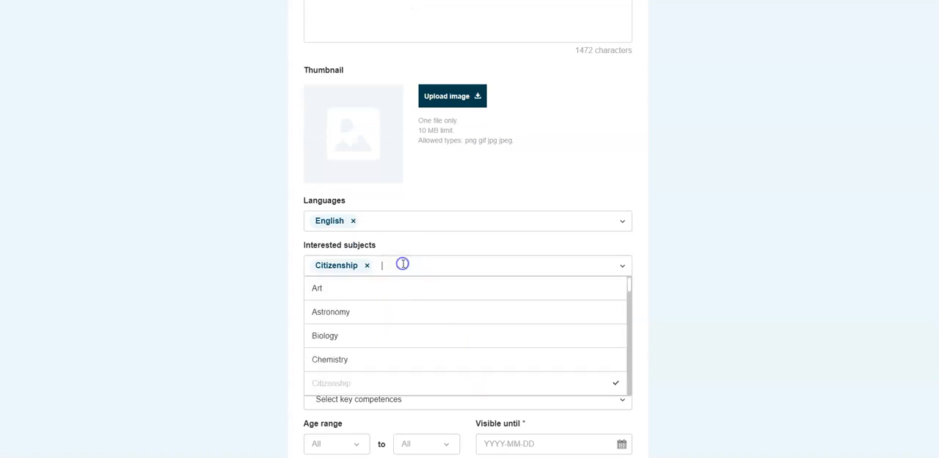
left_click(325, 335)
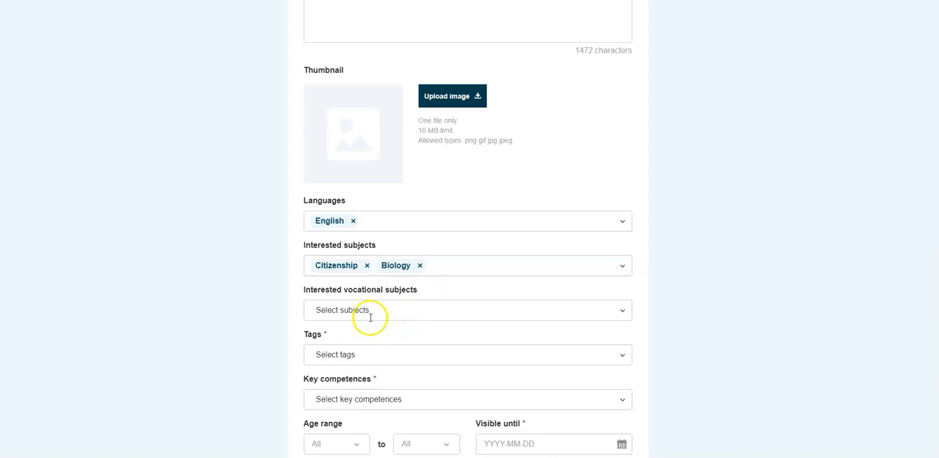
left_click(467, 309)
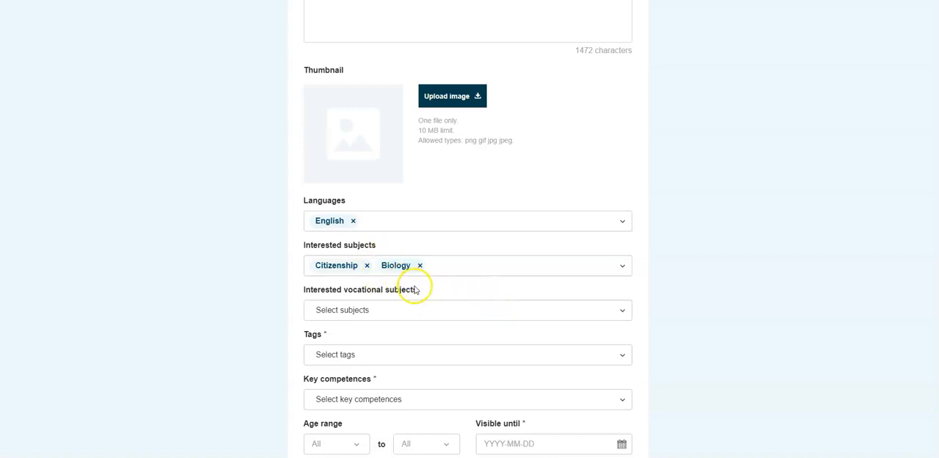
scroll("down", 3)
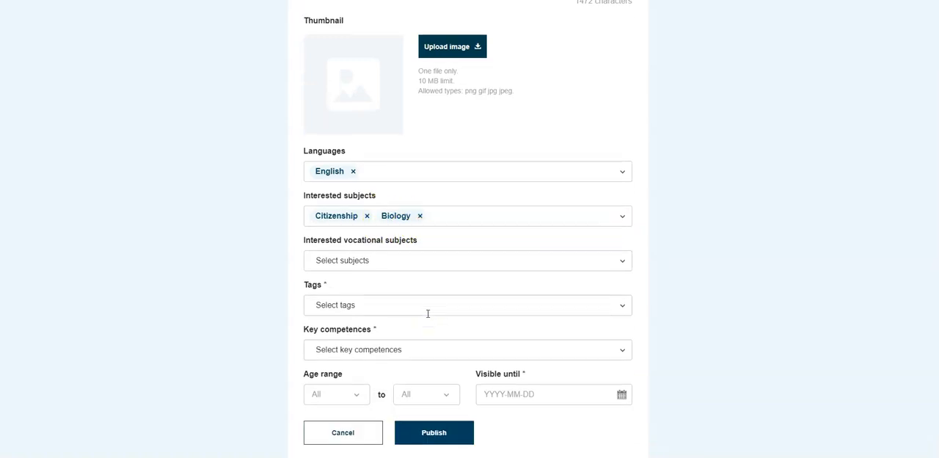
Step: Tag the posting Citizenship and choose Citizenship and Digital as key competences
left_click(467, 305)
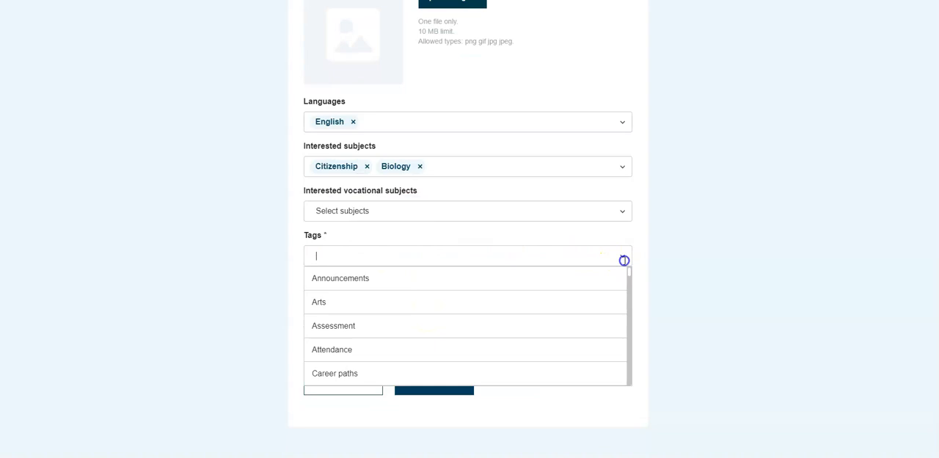
scroll("down", 3)
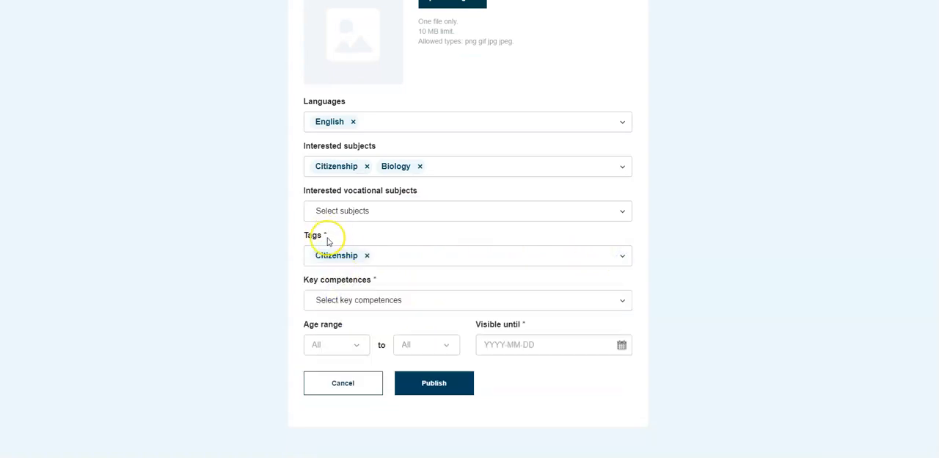
mouse_move(435, 301)
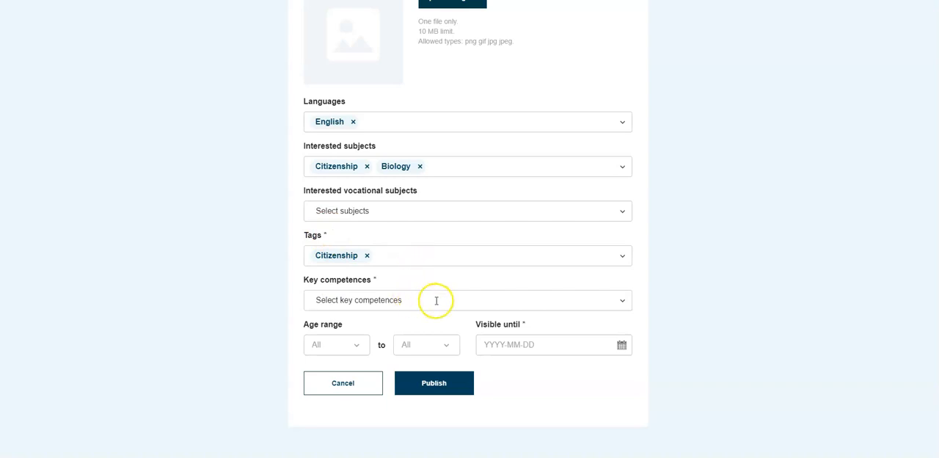
left_click(467, 299)
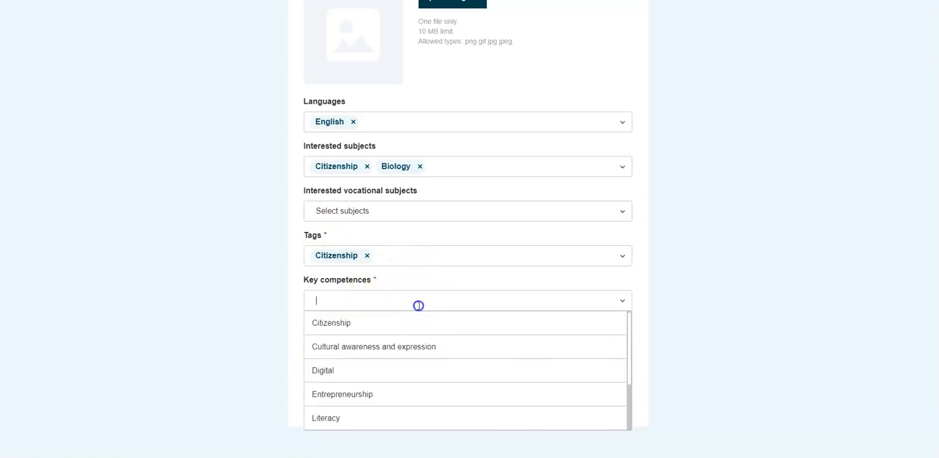
left_click(331, 322)
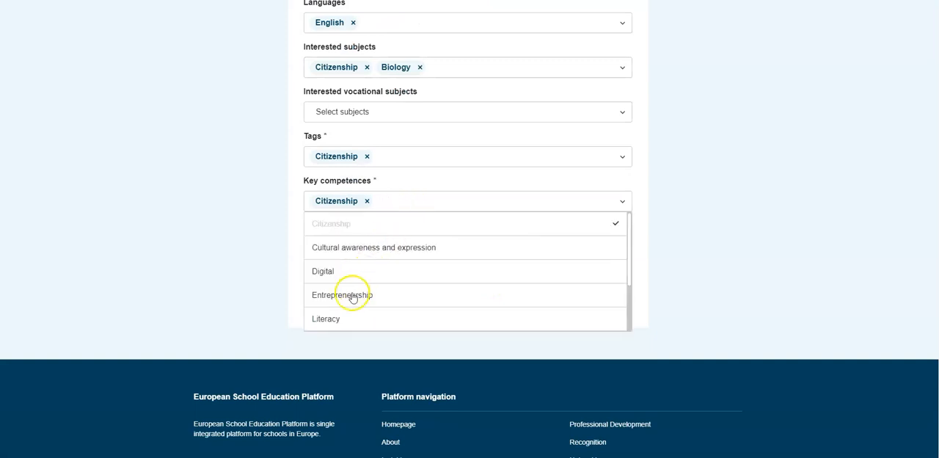
left_click(323, 271)
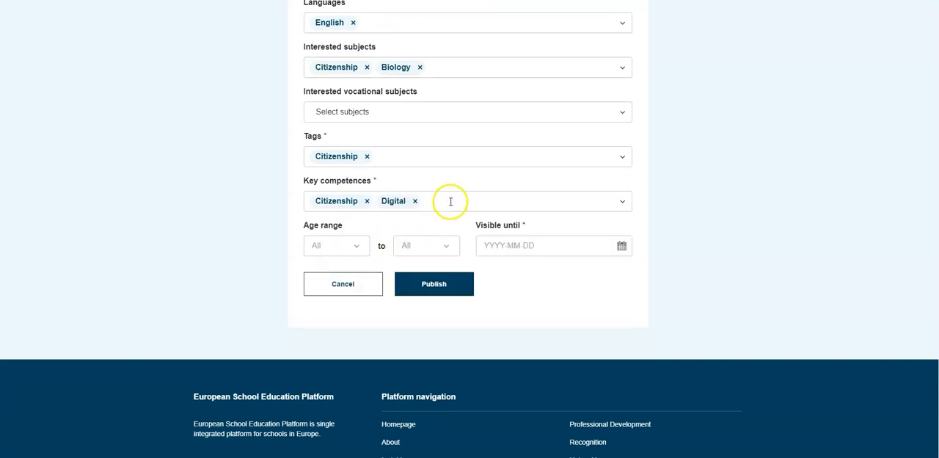
left_click(357, 245)
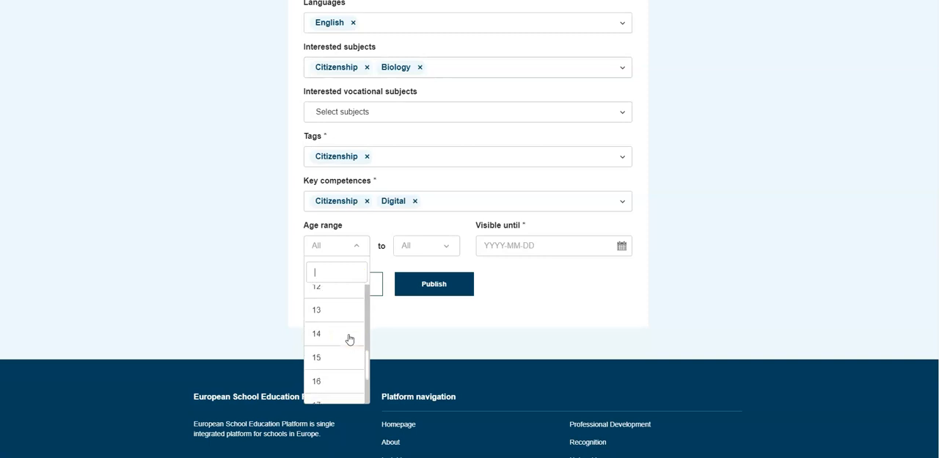
mouse_move(329, 310)
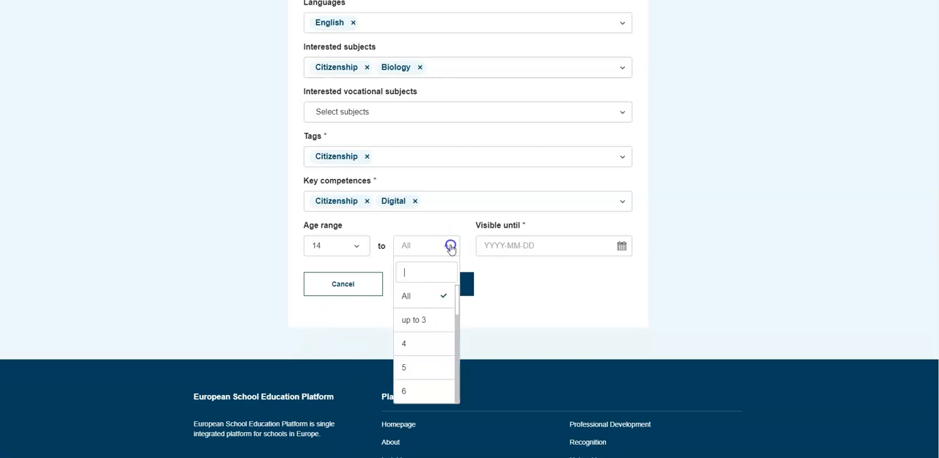
Step: Set age range 14 to 19 and visibility until 30 September 2022
scroll("down", 3)
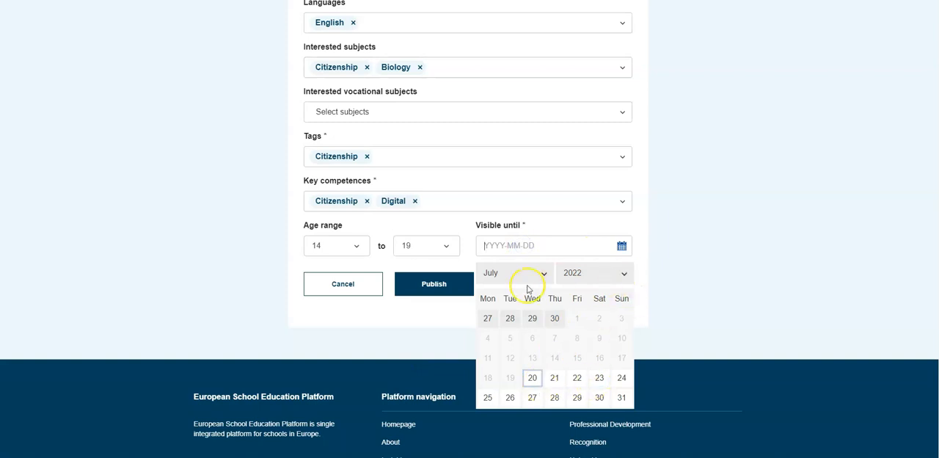
left_click(513, 272)
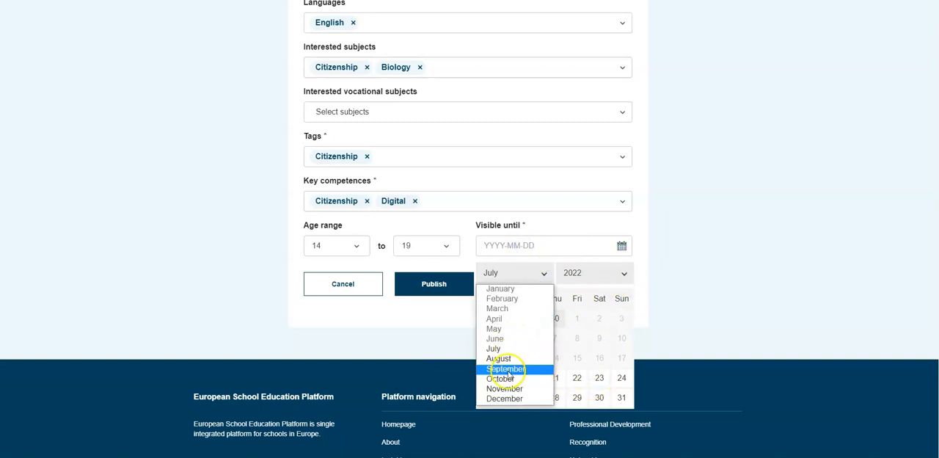
left_click(506, 368)
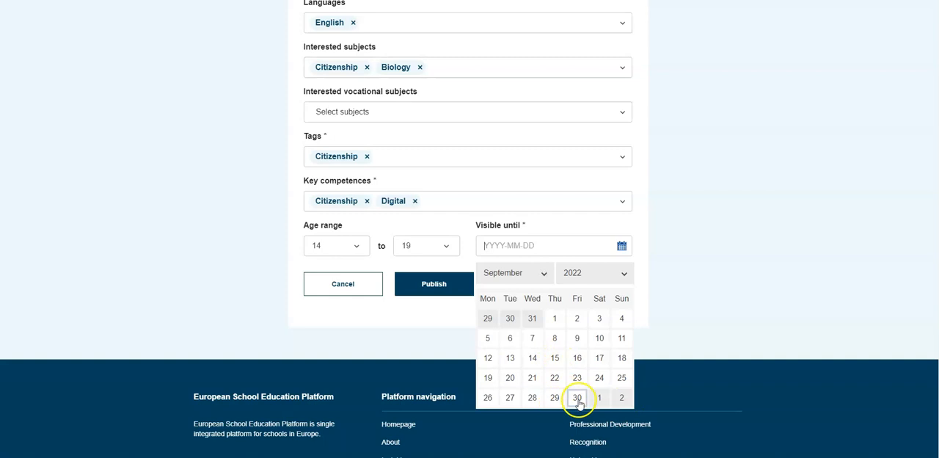
left_click(577, 397)
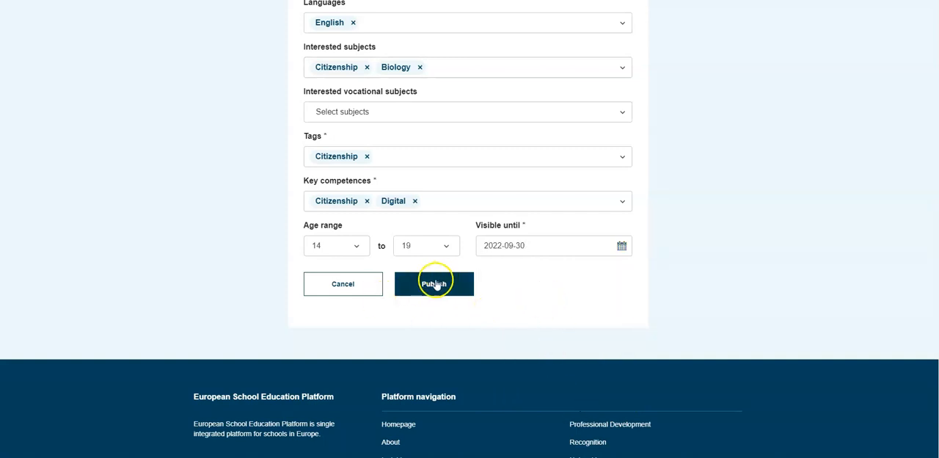
mouse_move(490, 153)
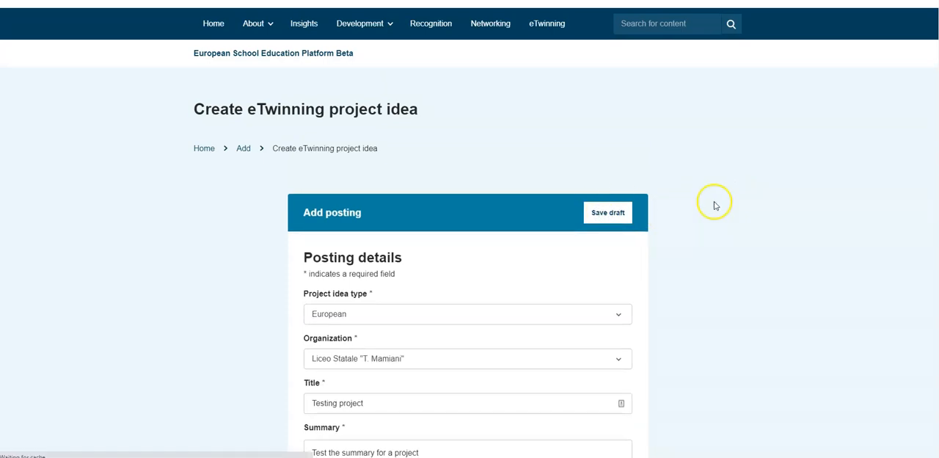
Step: Save the Testing project idea as a draft and view the creation confirmation
left_click(607, 212)
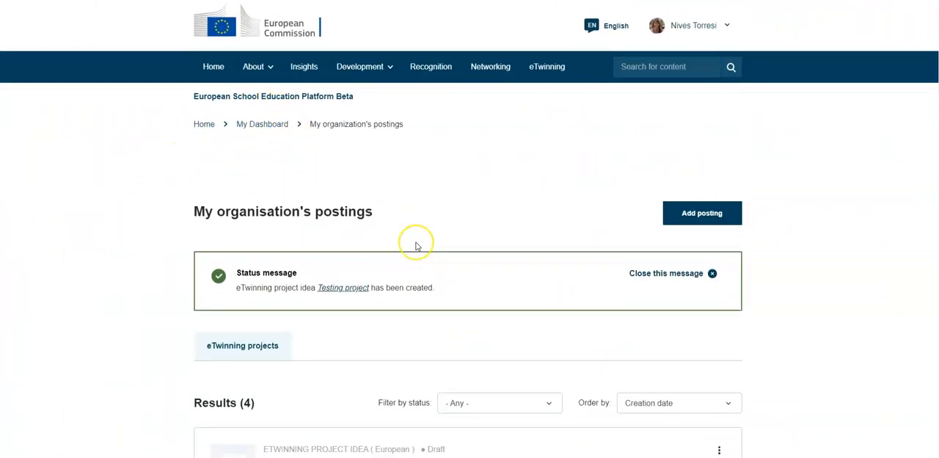
scroll("down", 3)
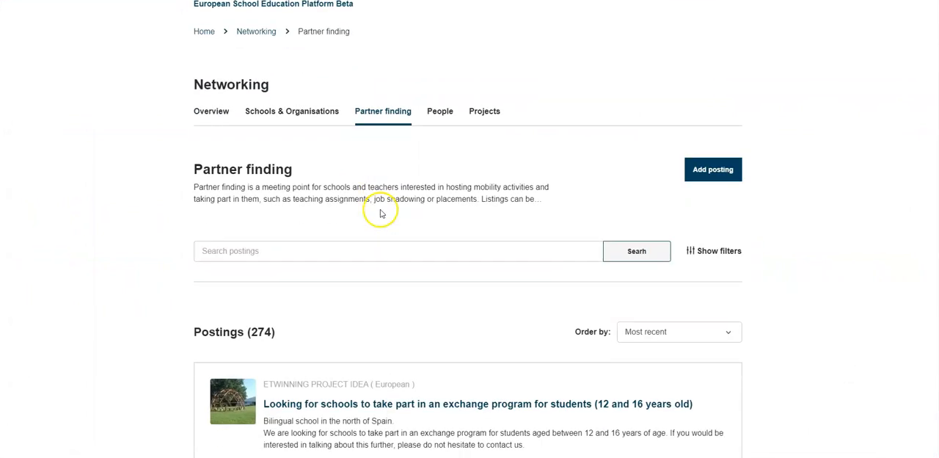
Step: Browse the 274 Partner finding postings and begin searching among them
scroll("down", 3)
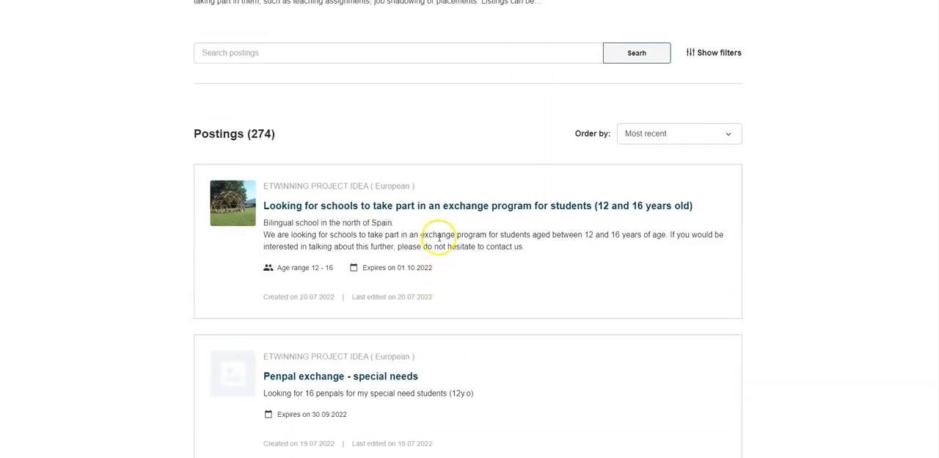
scroll("down", 3)
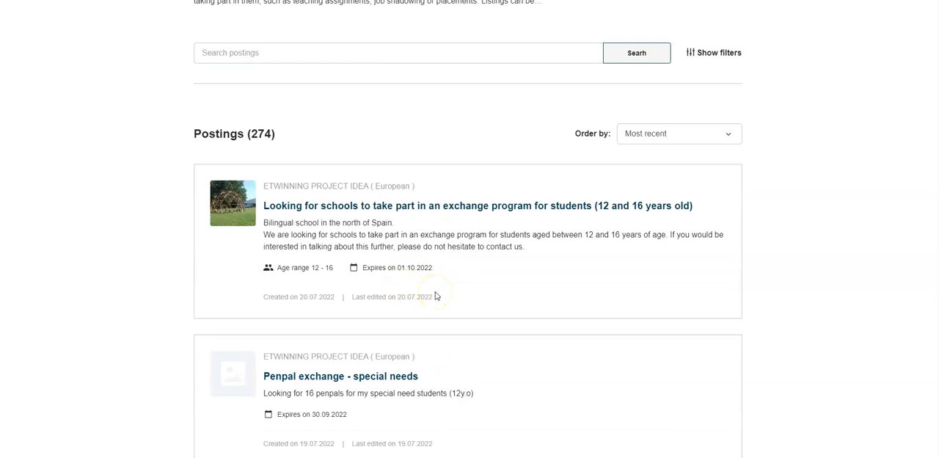
scroll("up", 3)
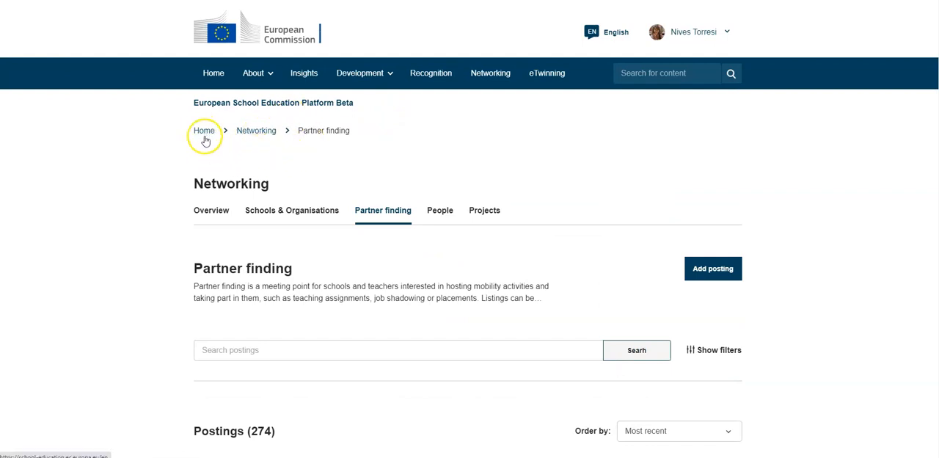
mouse_move(415, 179)
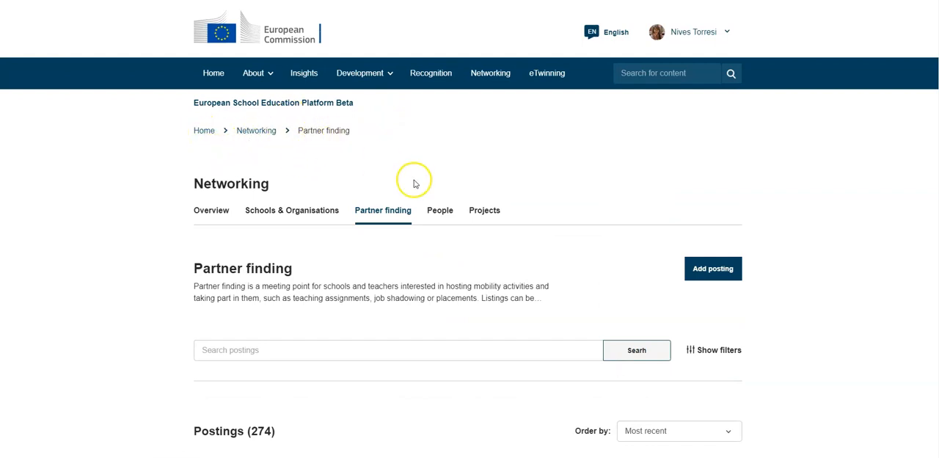
scroll("down", 3)
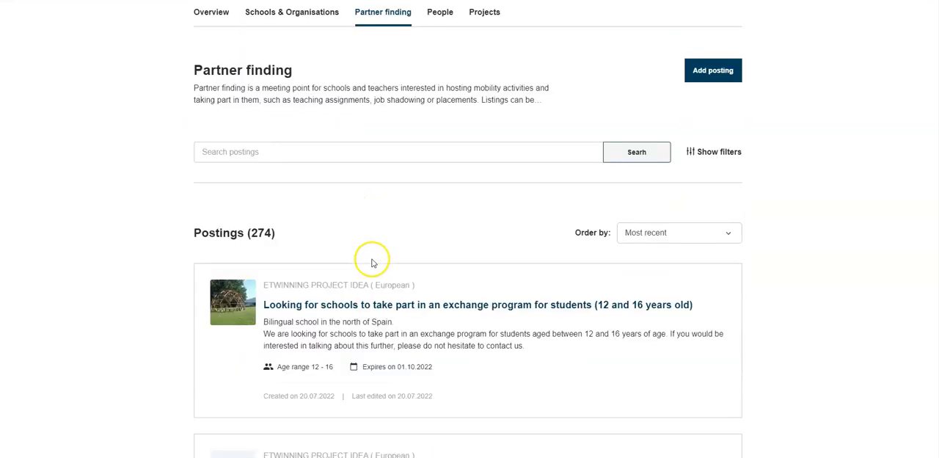
left_click(227, 152)
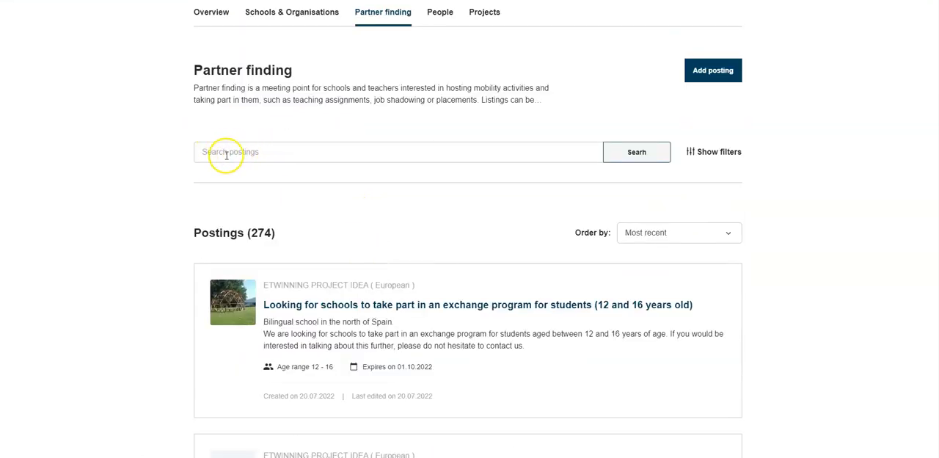
scroll("down", 3)
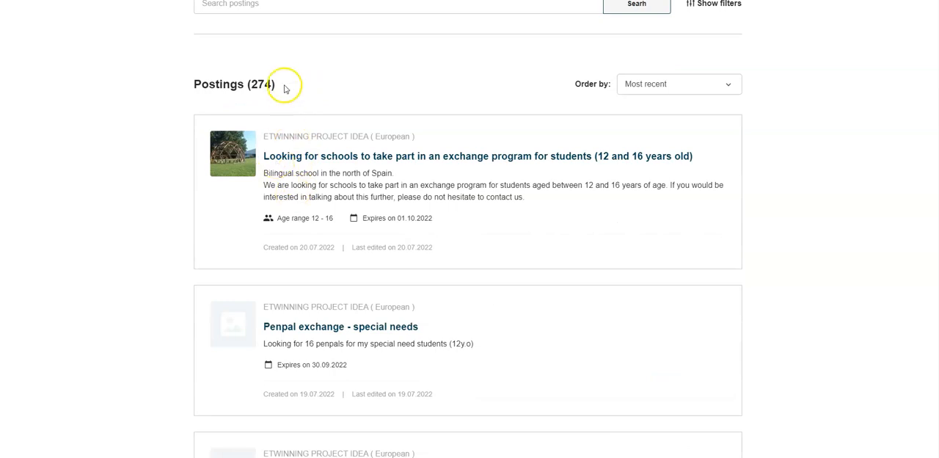
mouse_move(299, 117)
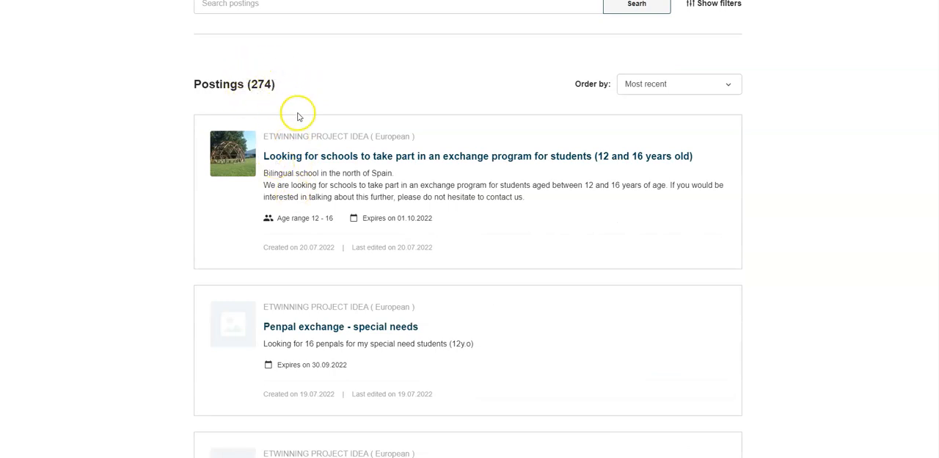
mouse_move(330, 110)
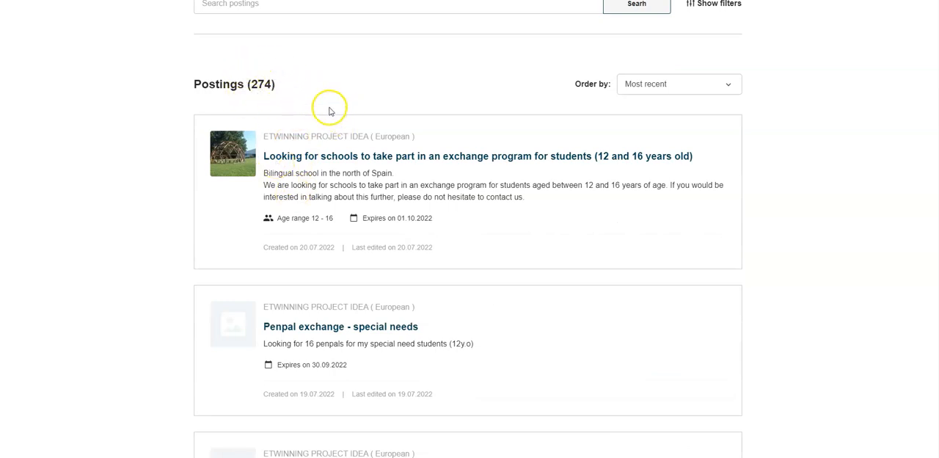
scroll("down", 3)
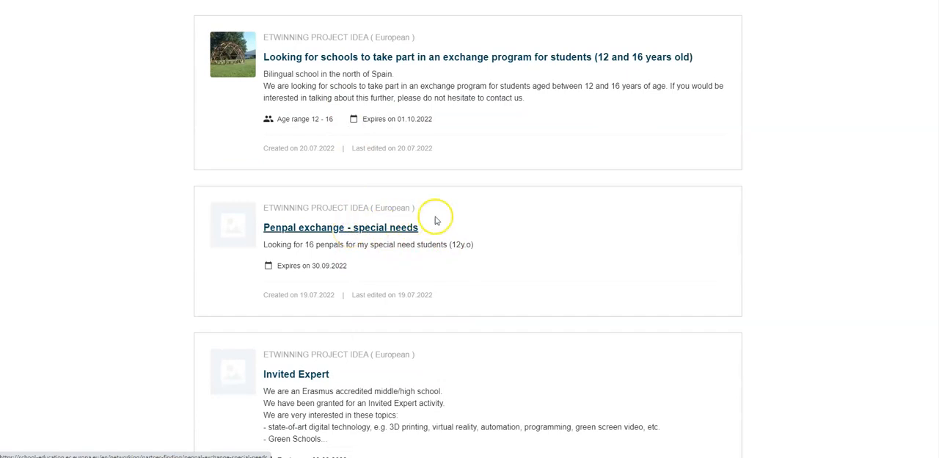
Step: Open the 'Penpal exchange - special needs' posting and scroll through its description, details and comments
left_click(340, 227)
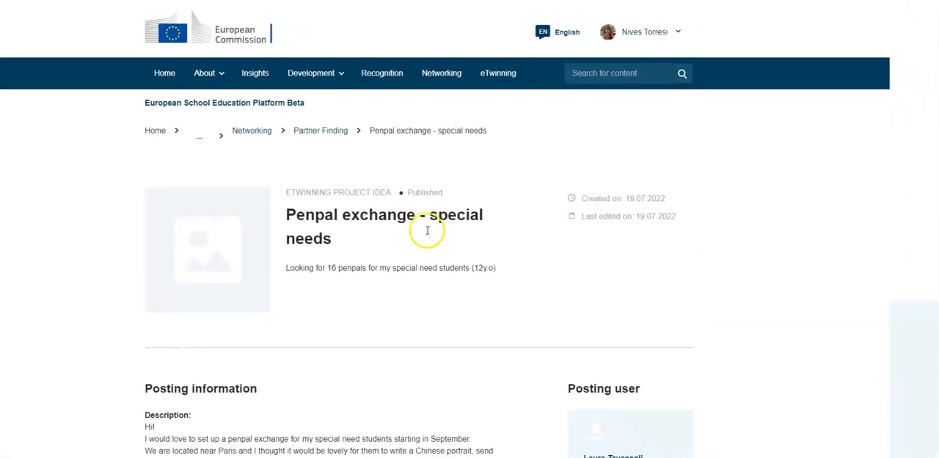
scroll("down", 3)
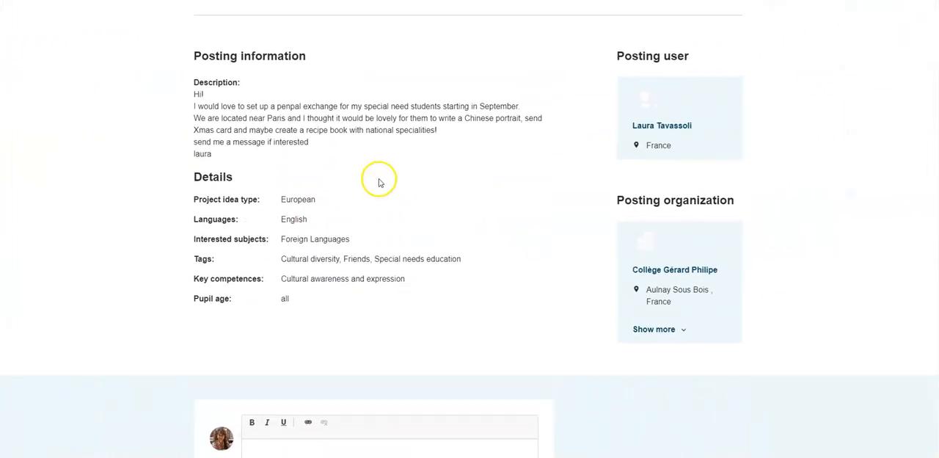
scroll("down", 3)
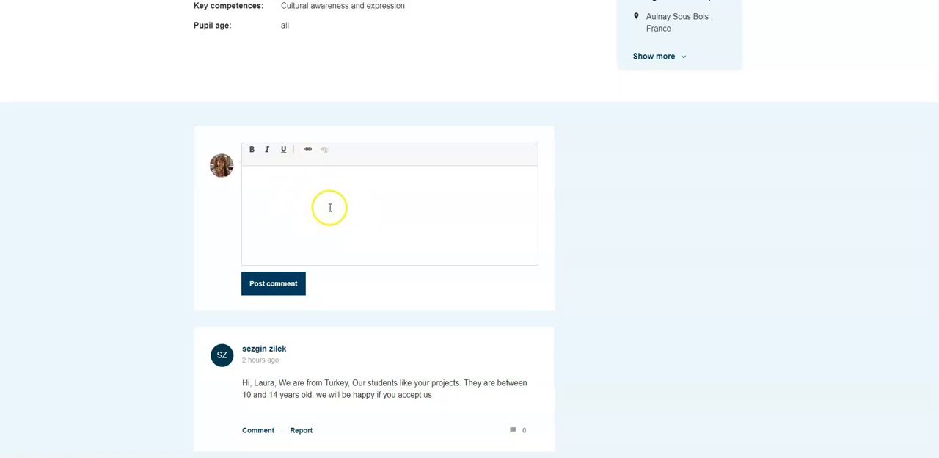
scroll("down", 3)
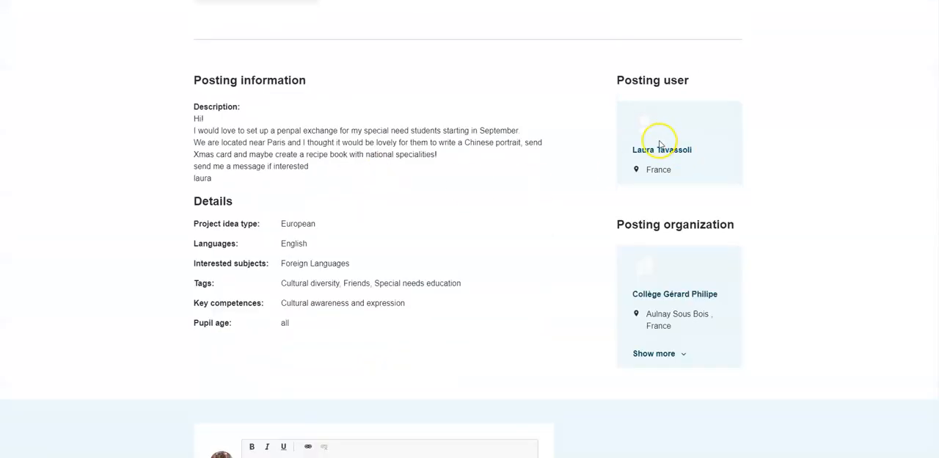
mouse_move(638, 169)
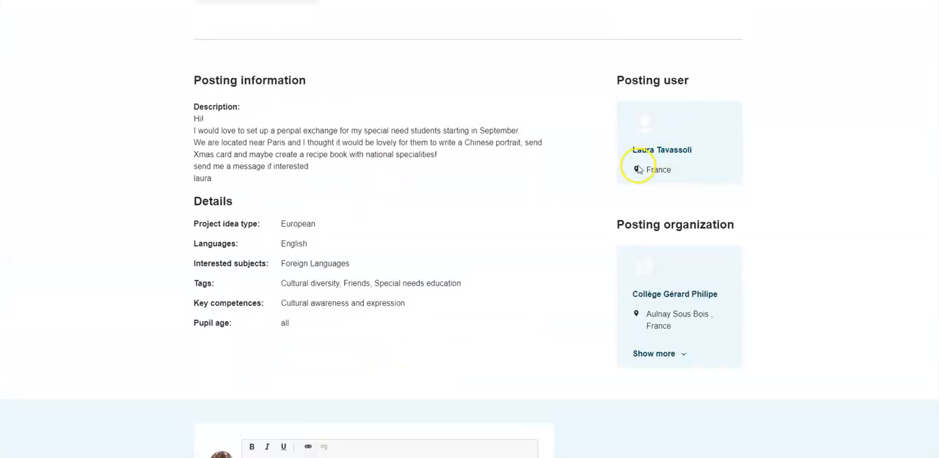
mouse_move(647, 159)
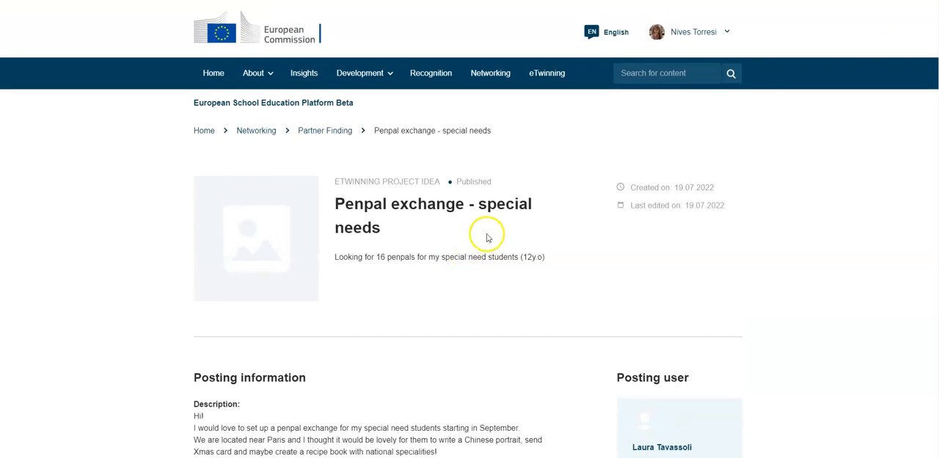
mouse_move(530, 251)
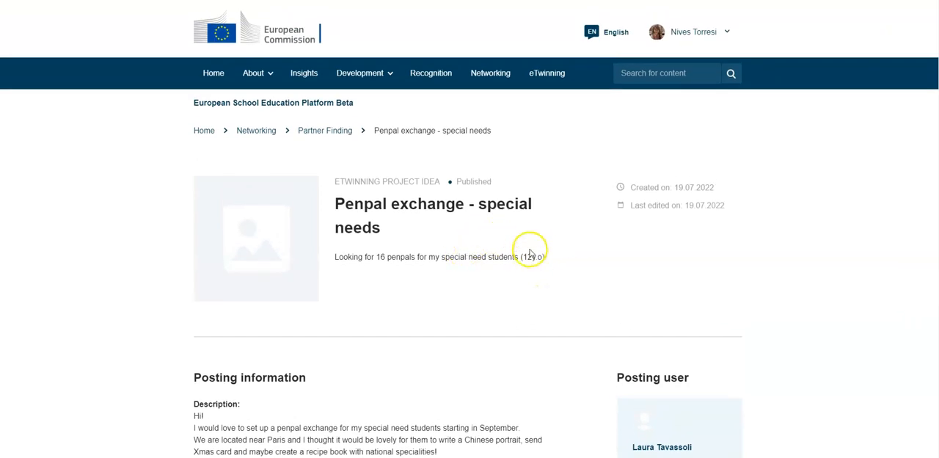
mouse_move(598, 194)
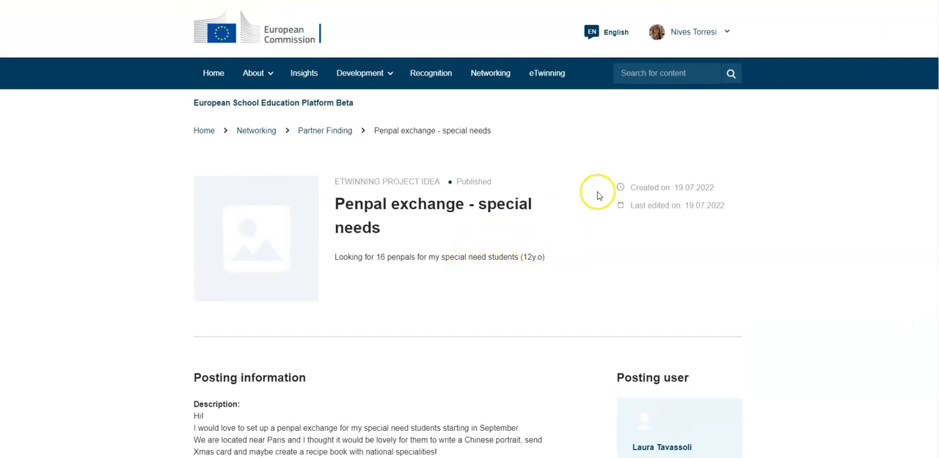